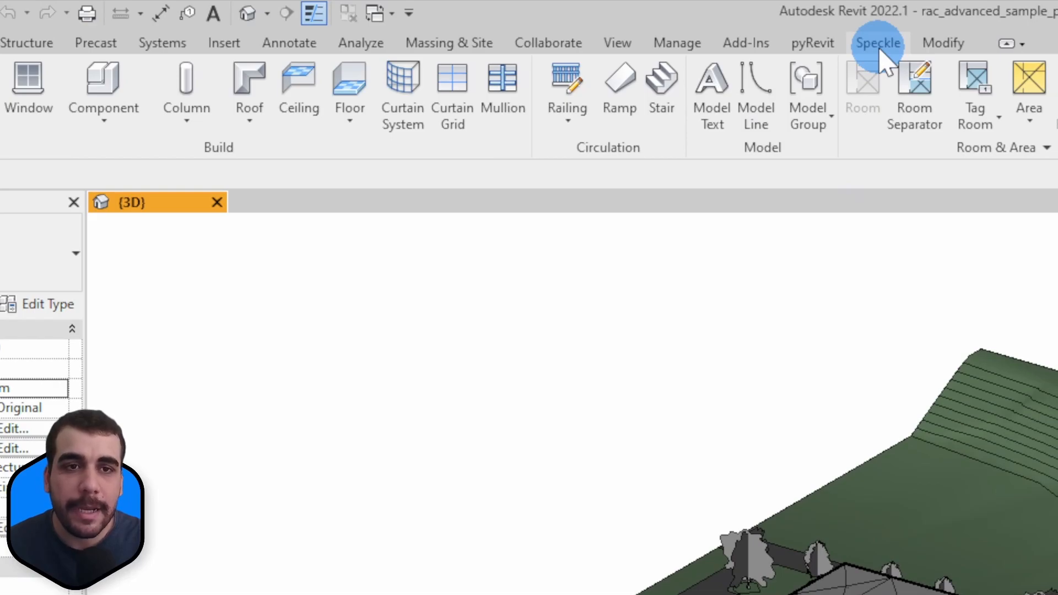
Open the Power BI Tutorials stream in the Speckle connector and show its branch list
left_click(877, 42)
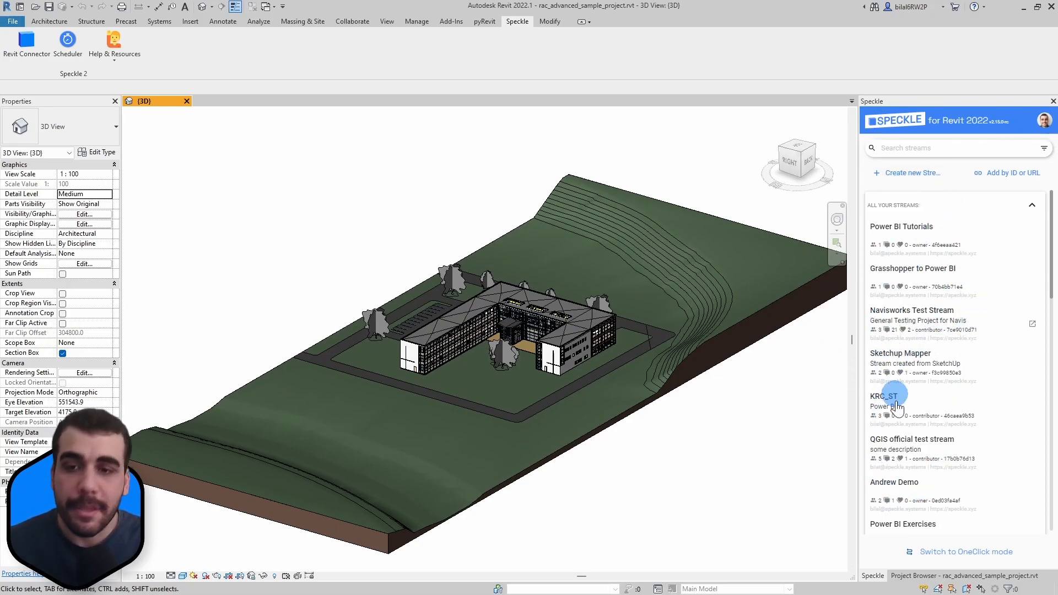
mouse_move(952, 333)
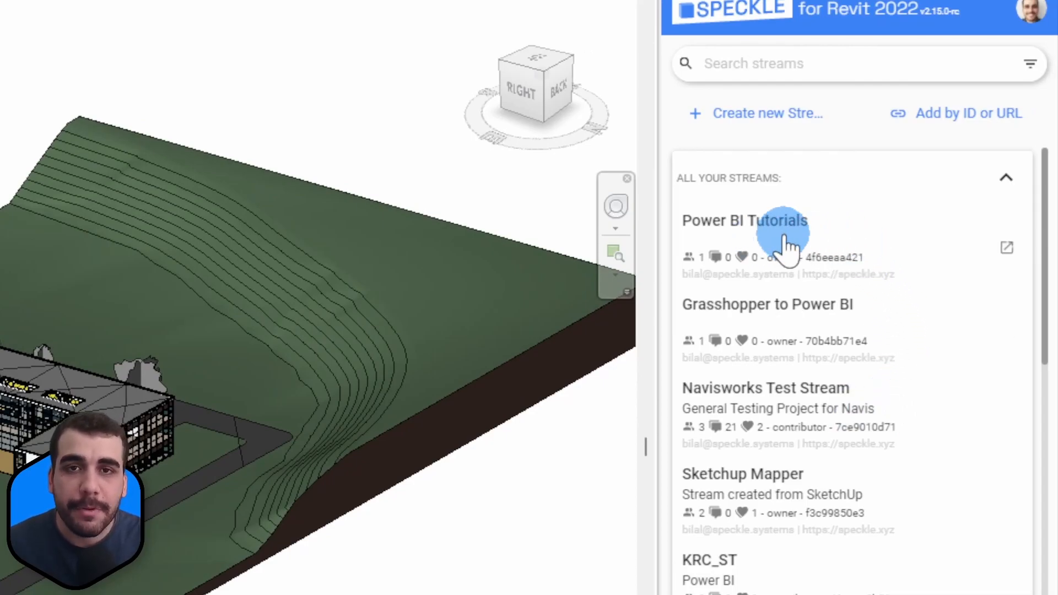
left_click(743, 220)
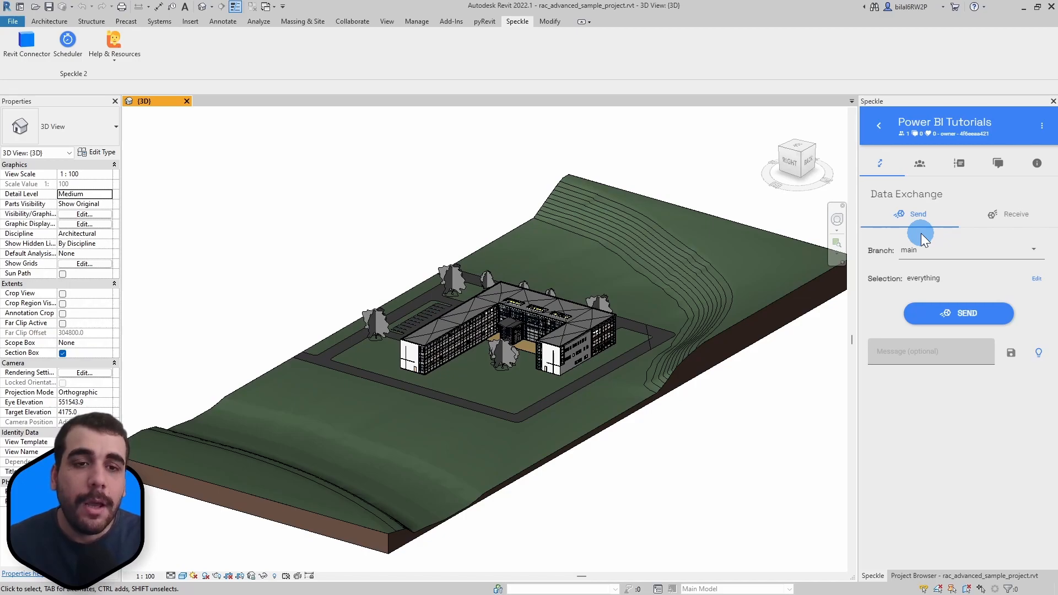
left_click(972, 249)
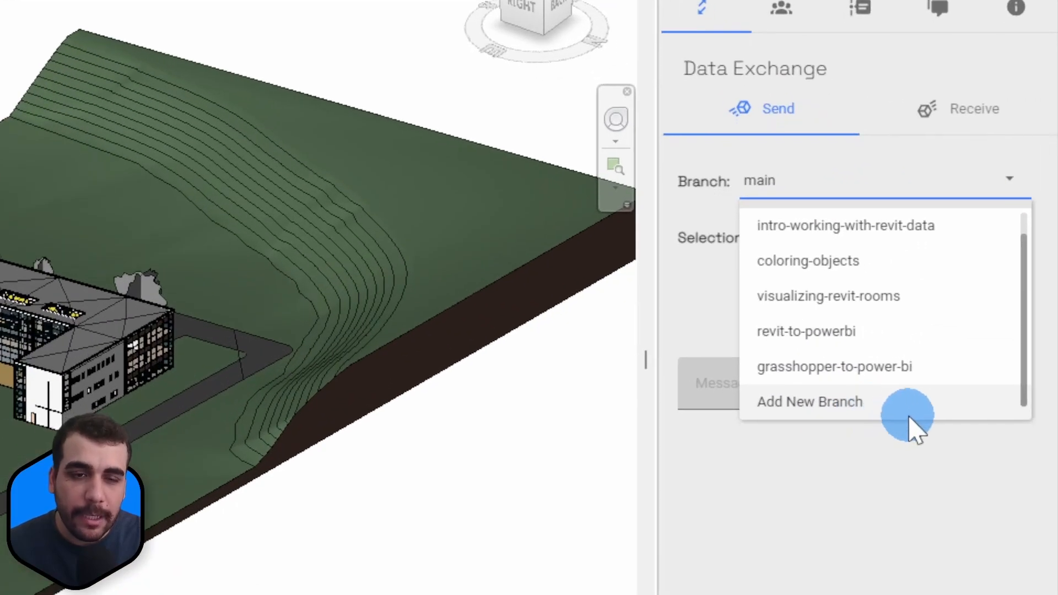
Add a new branch named 'viewing-revit-models-in-powerbi' and set it as the send target
left_click(808, 401)
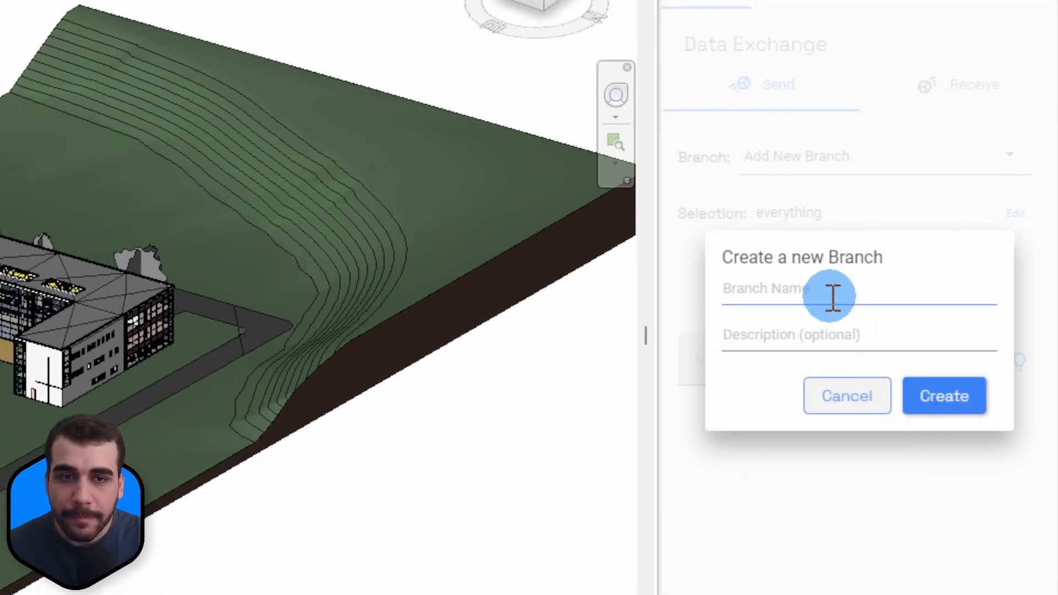
left_click(856, 300)
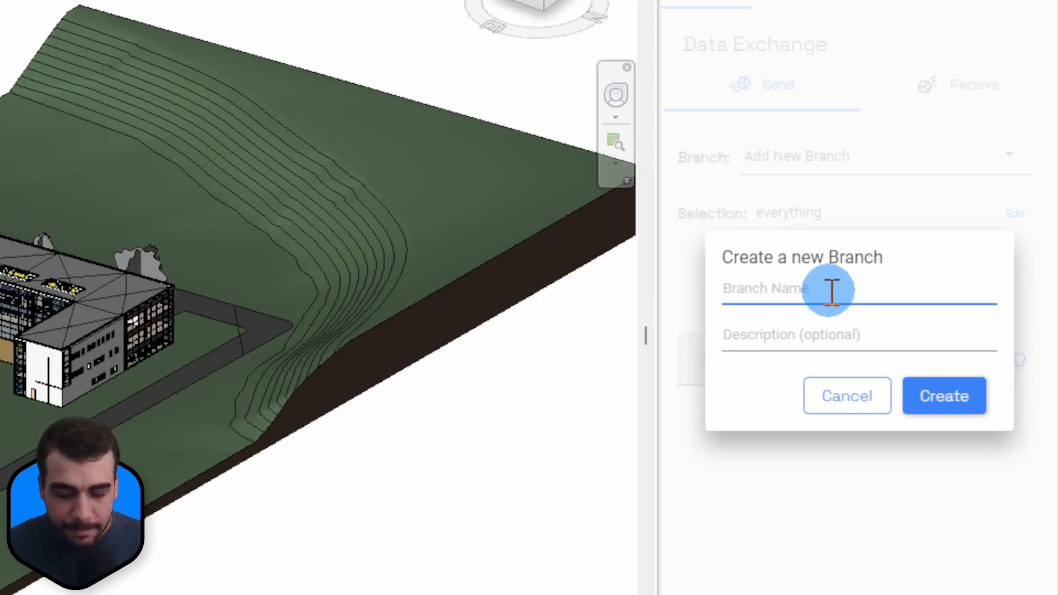
type("viewing-revit-models-in-powerbi")
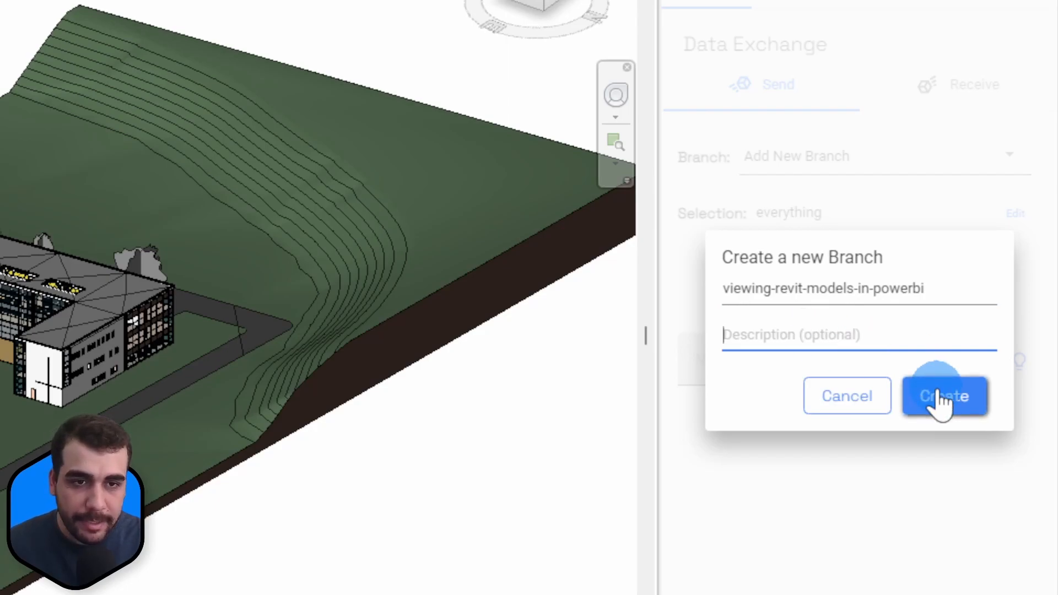
left_click(943, 396)
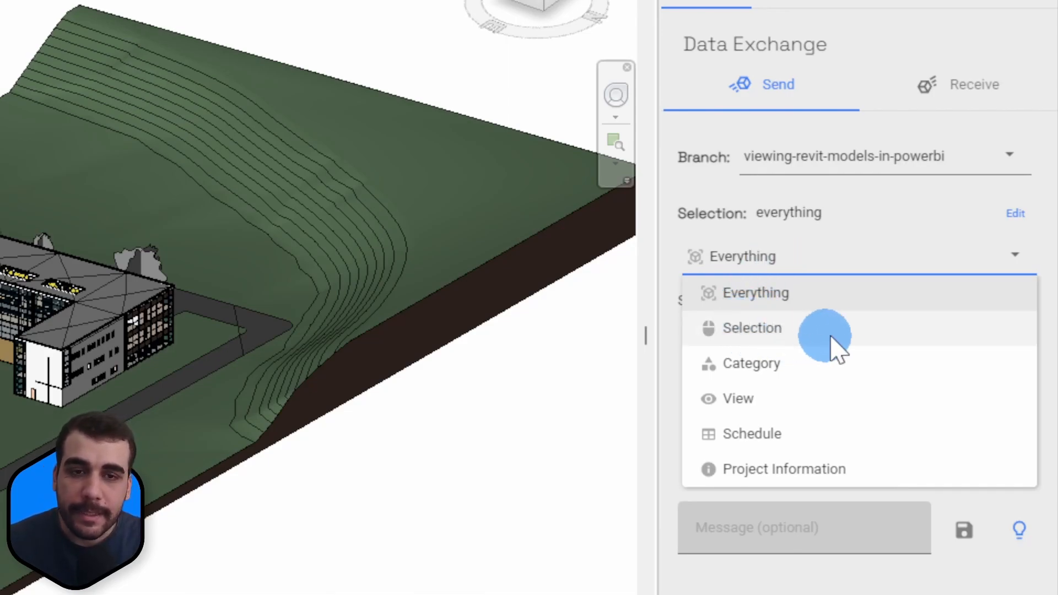
Switch the send filter to Category and select the Rooms and Floors categories
left_click(751, 327)
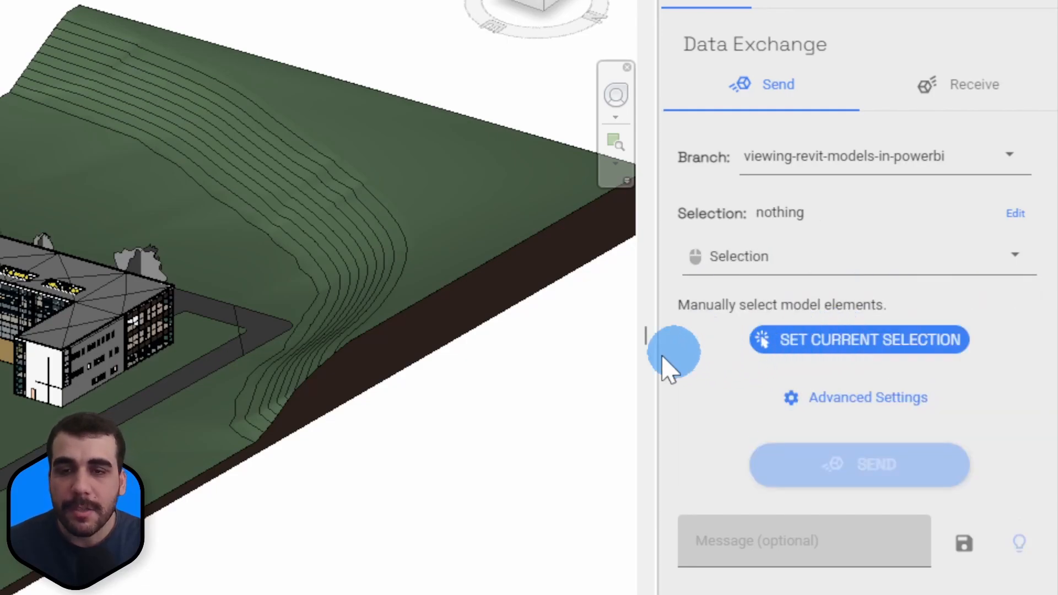
mouse_move(384, 344)
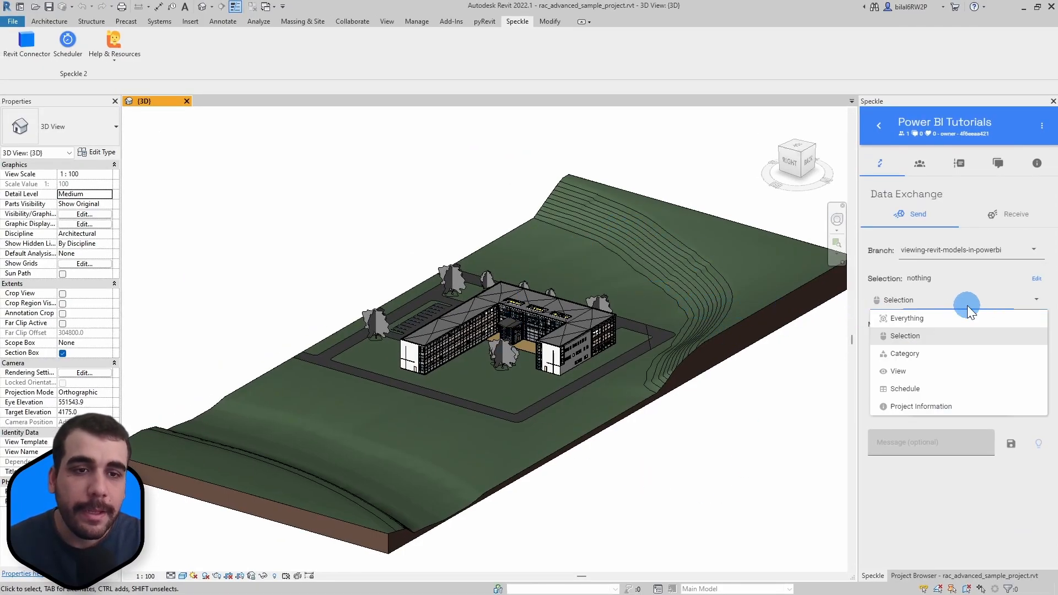
left_click(902, 353)
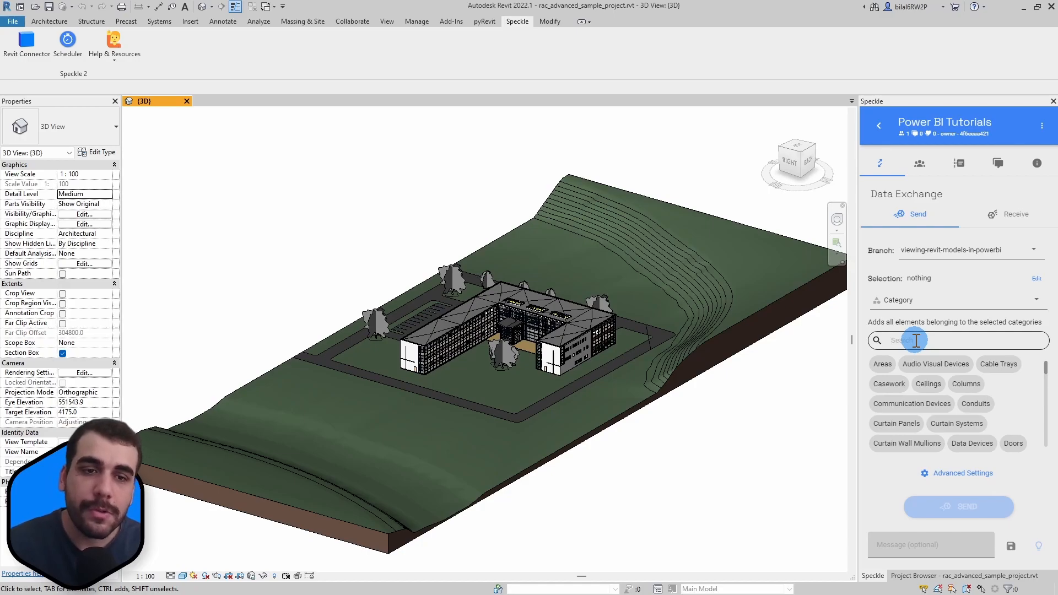
type("rooms")
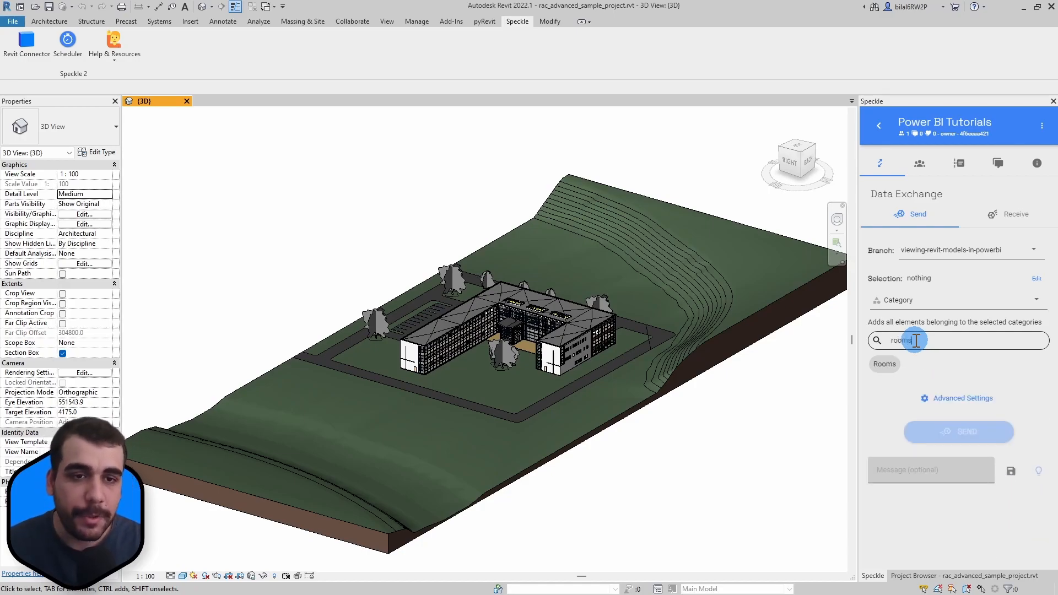
left_click(883, 364)
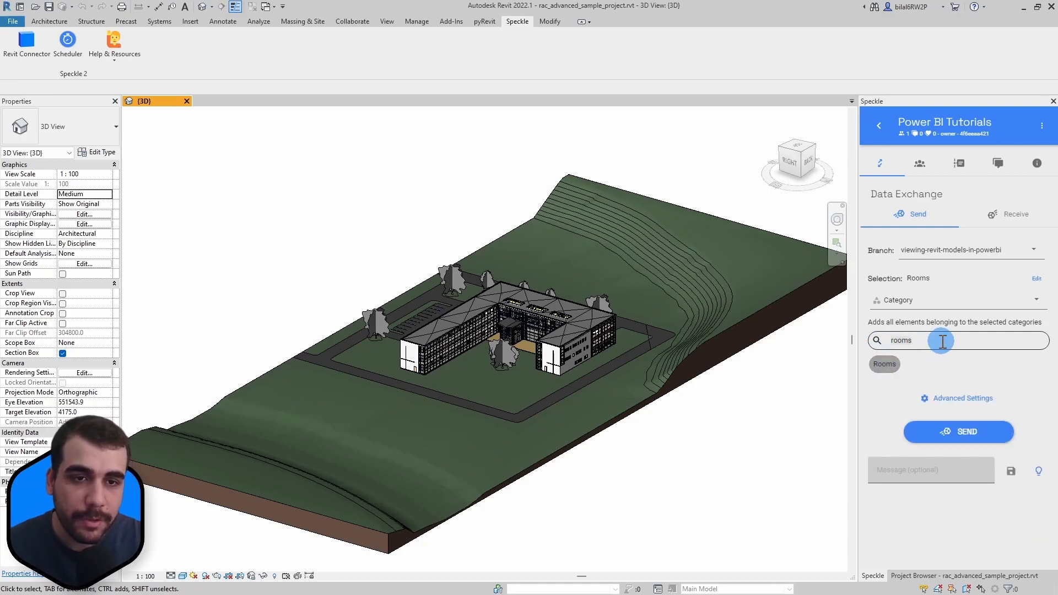
type("flor")
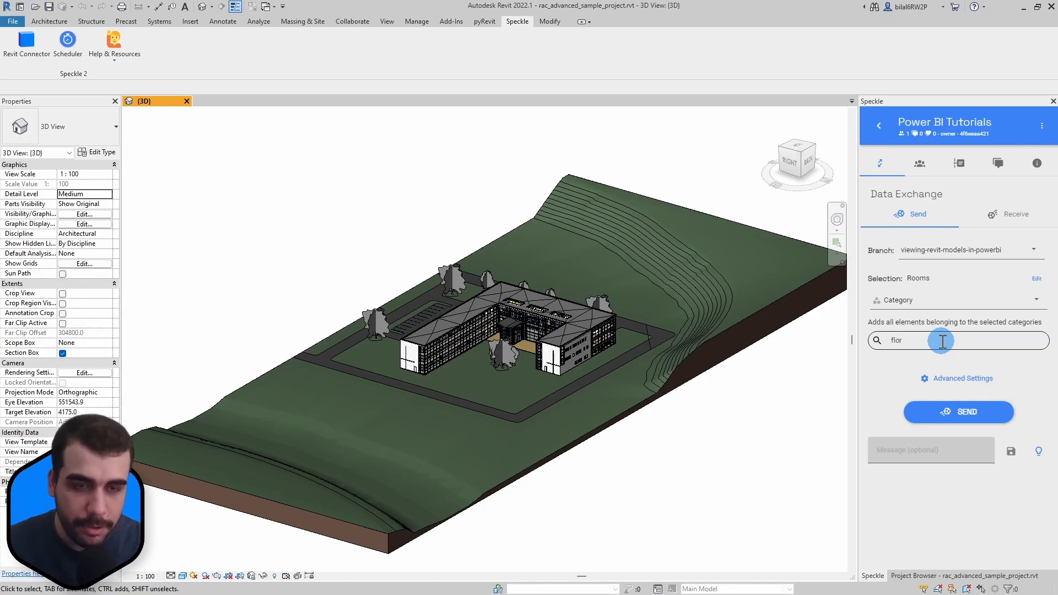
type("floors")
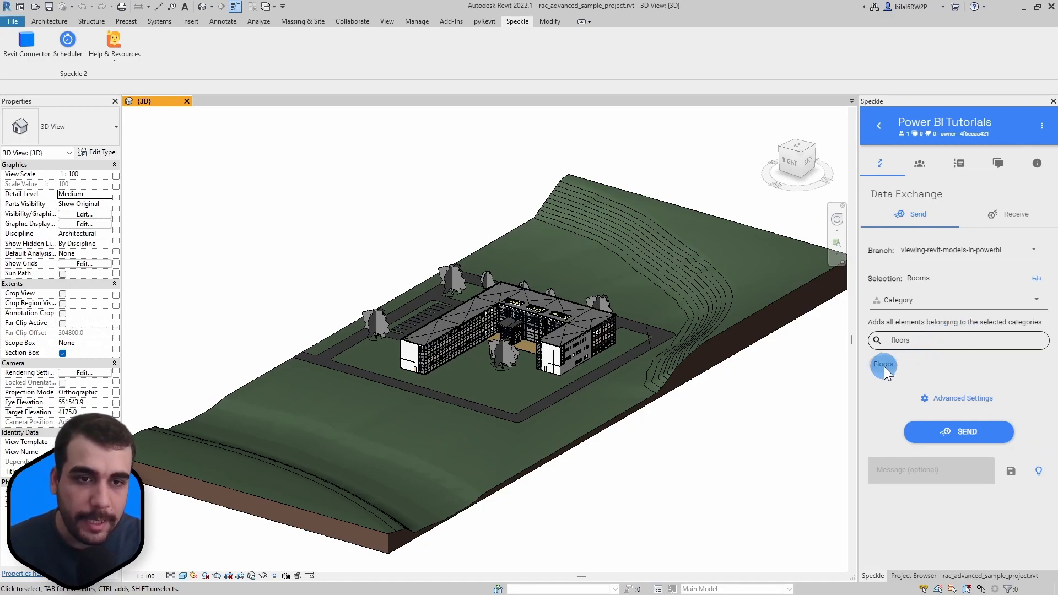
left_click(883, 364)
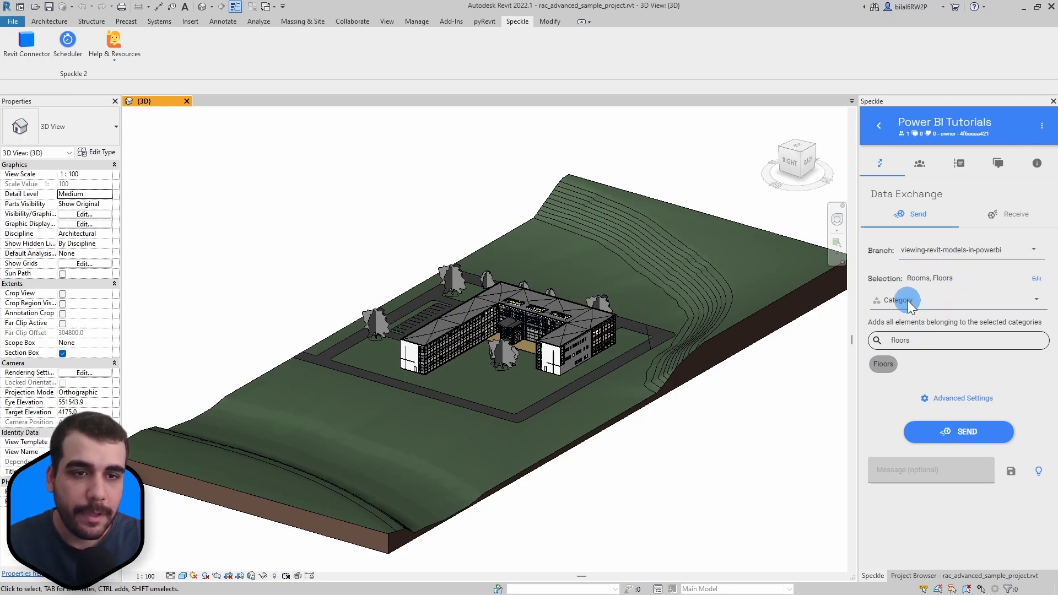
Browse the View, Schedule and Project Information filters, then set the send filter to Everything
left_click(897, 299)
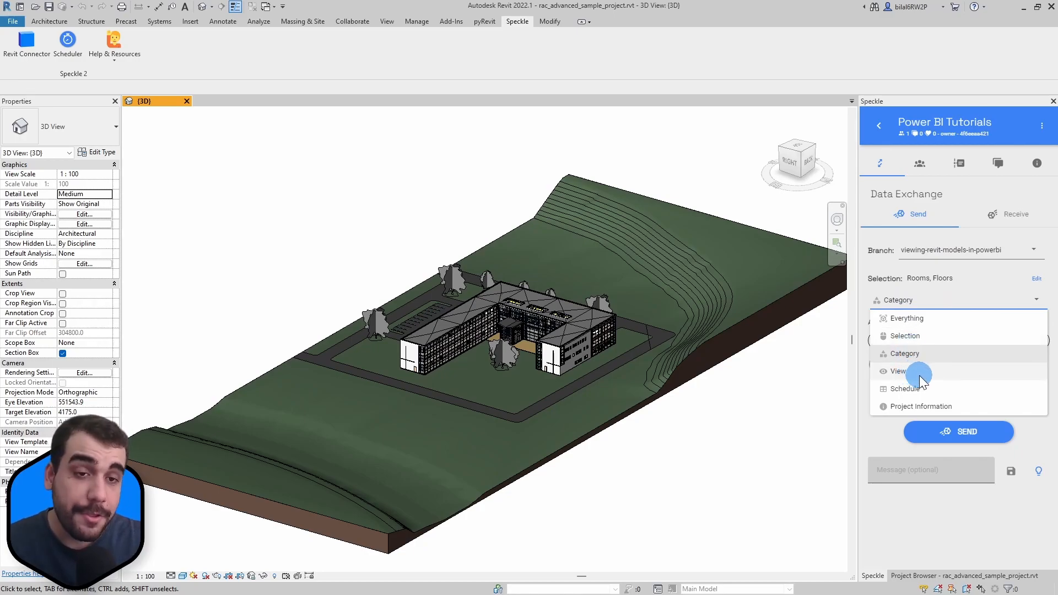
left_click(898, 371)
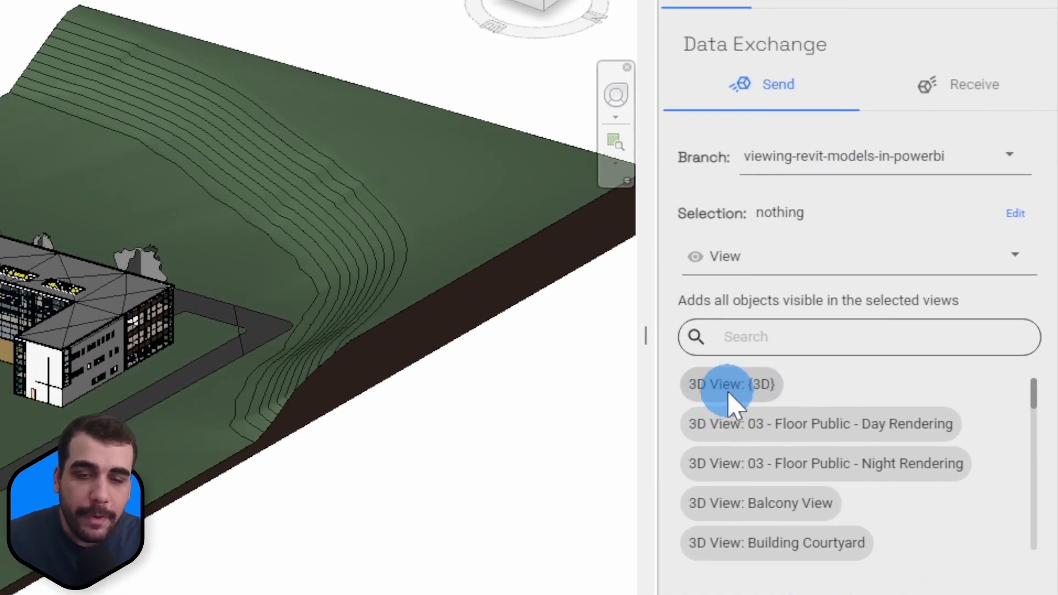
left_click(730, 384)
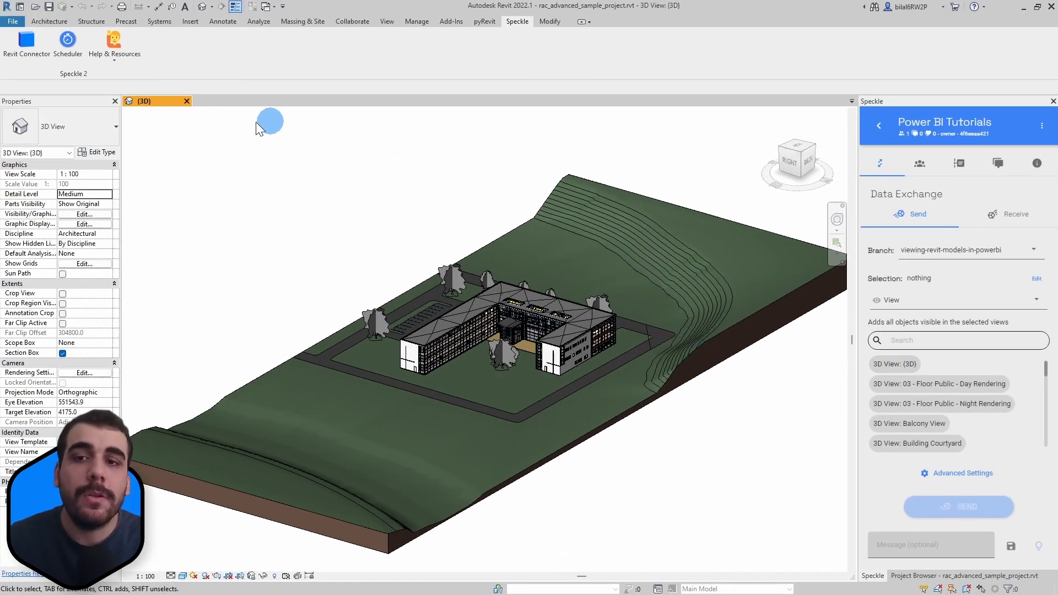
mouse_move(394, 297)
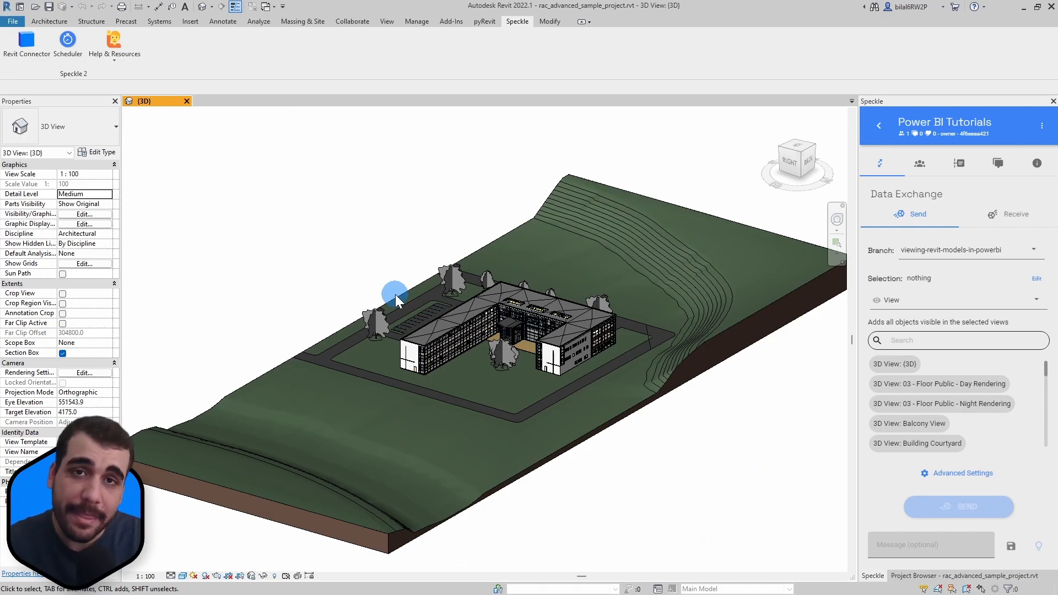
mouse_move(903, 312)
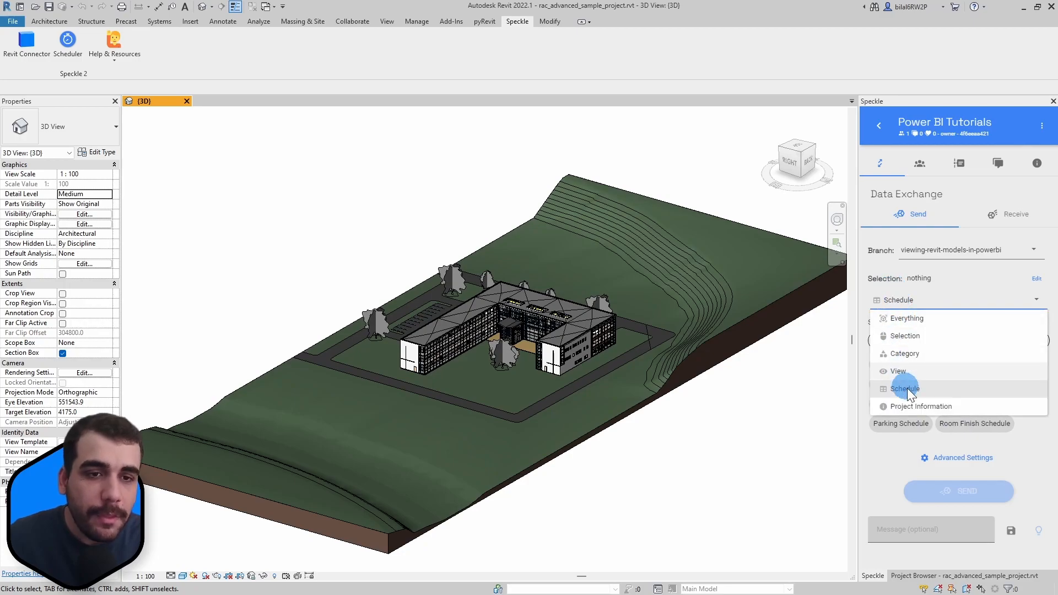
left_click(919, 406)
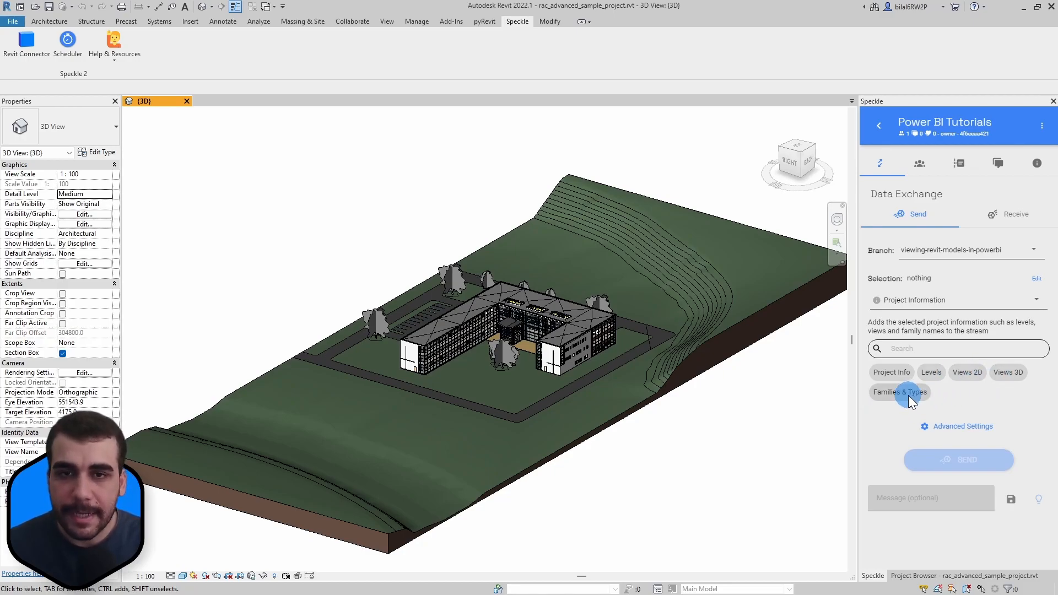
left_click(955, 299)
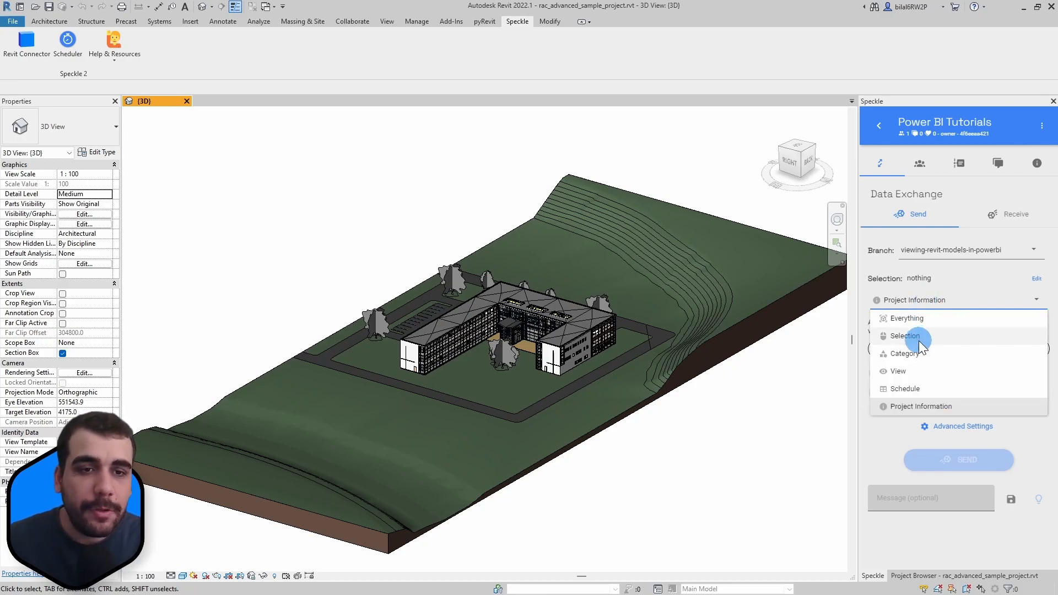
left_click(905, 318)
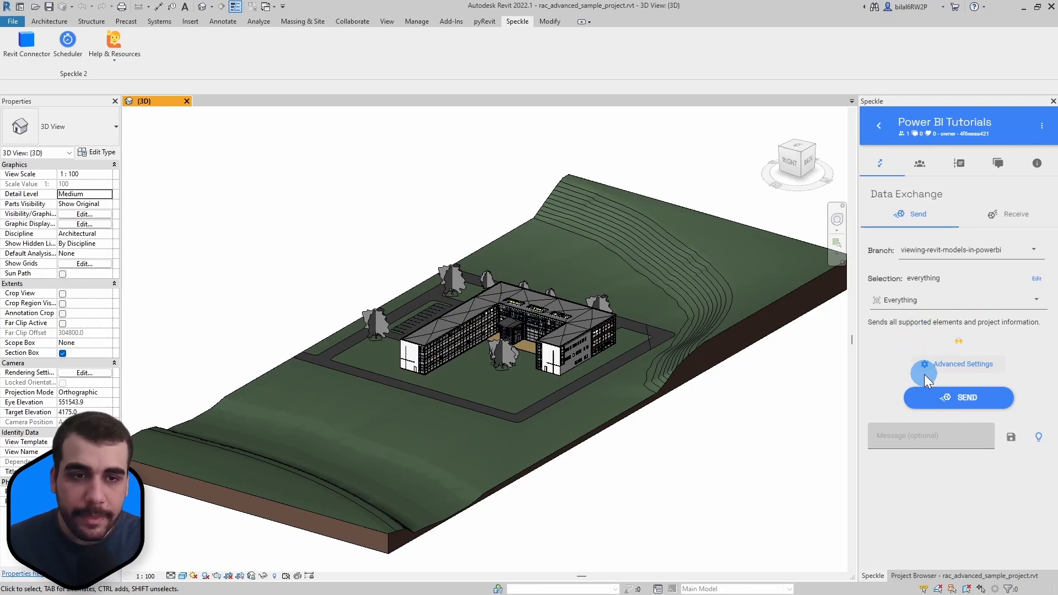
Send the entire 1678-object model to the branch and view the commit online
left_click(958, 396)
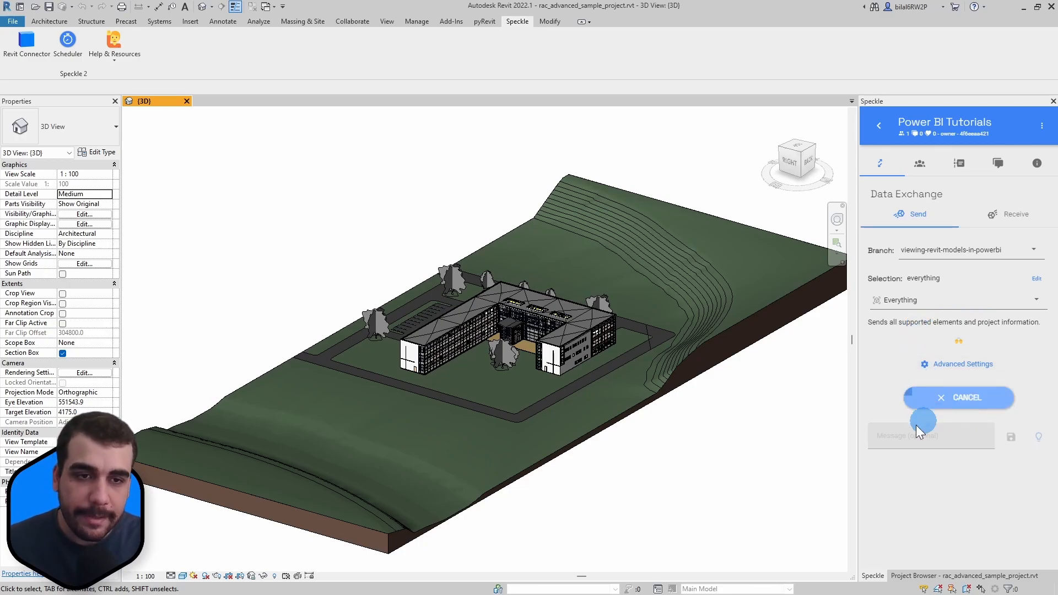
mouse_move(701, 516)
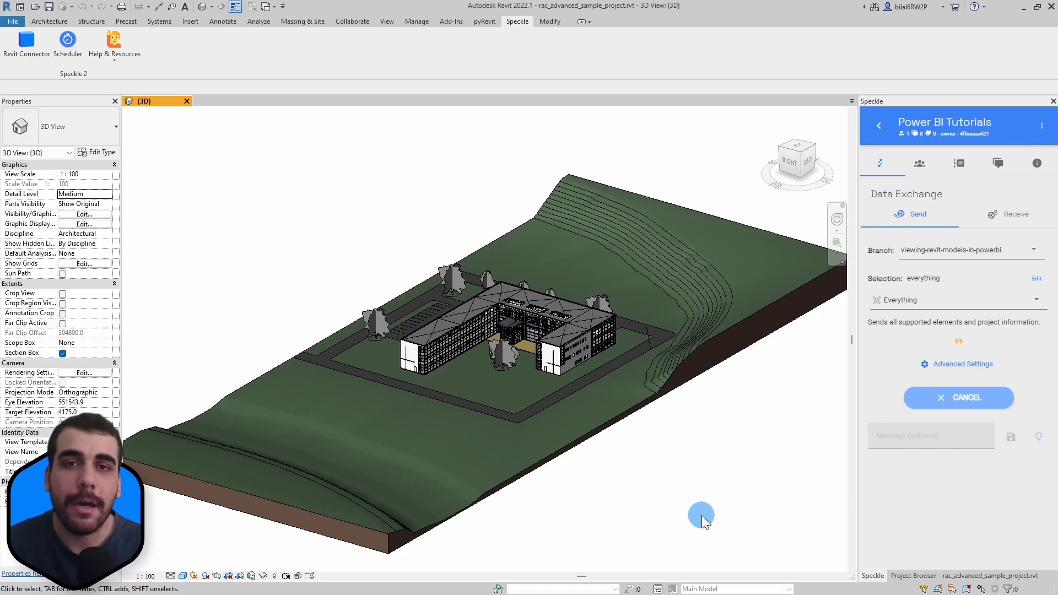
left_click(957, 397)
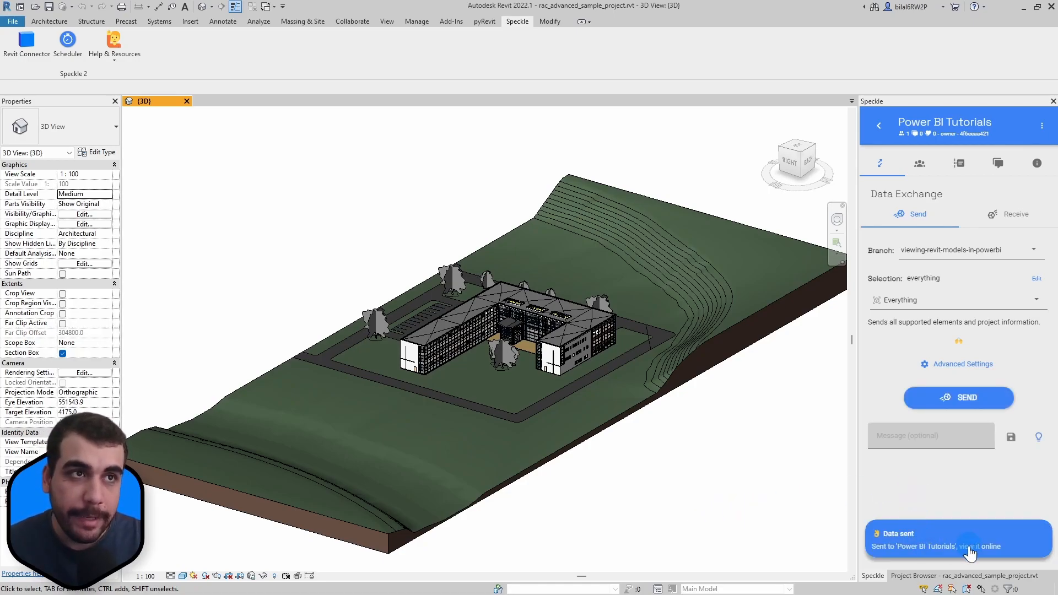
left_click(982, 545)
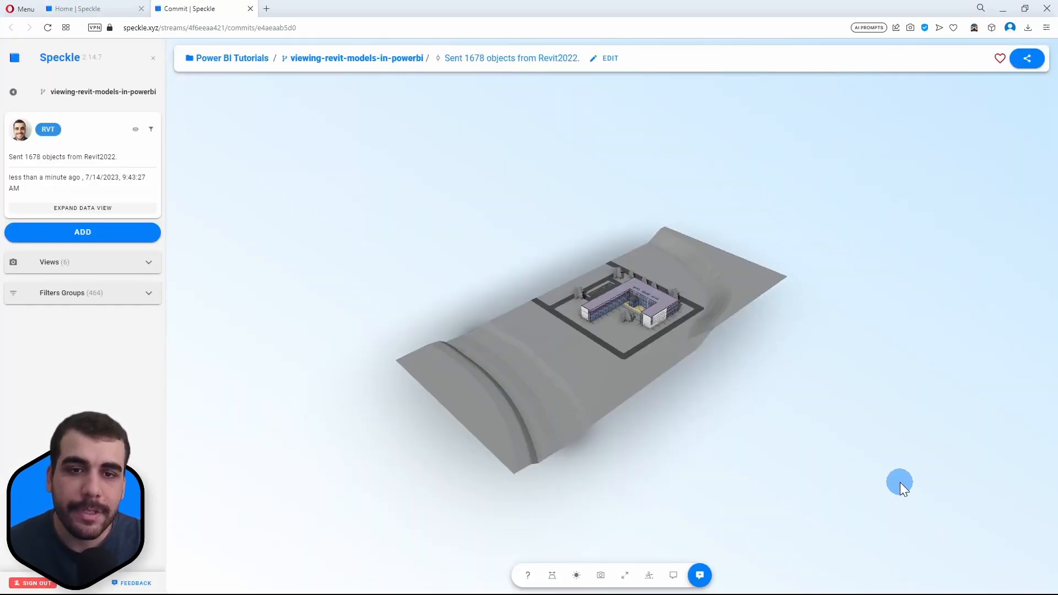
Orbit the uploaded site model, then open the viewing-revit-models-in-powerbi branch page
left_click_drag(899, 482, 612, 354)
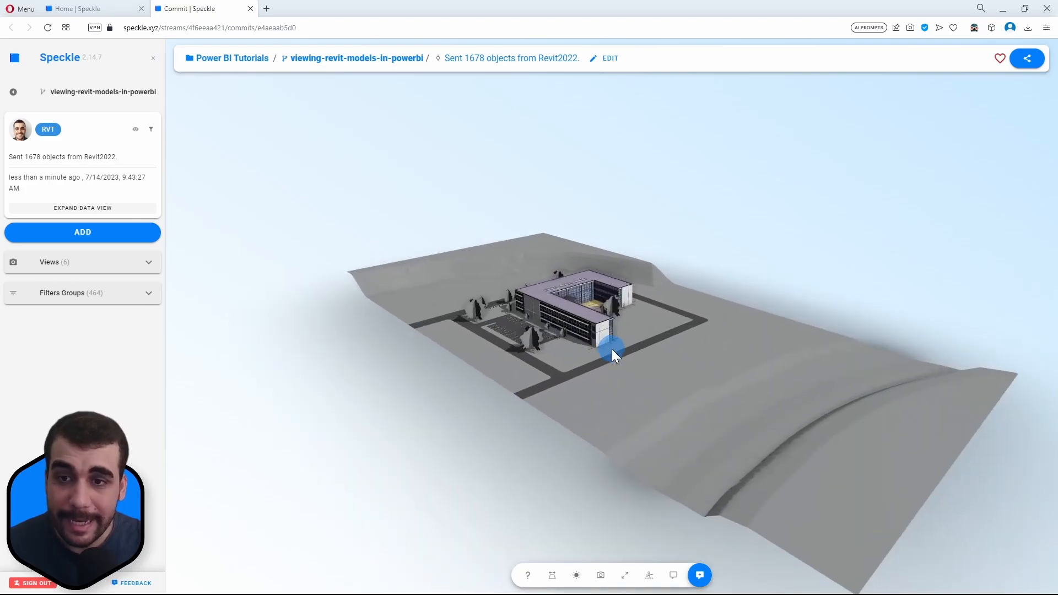
left_click_drag(613, 354, 550, 364)
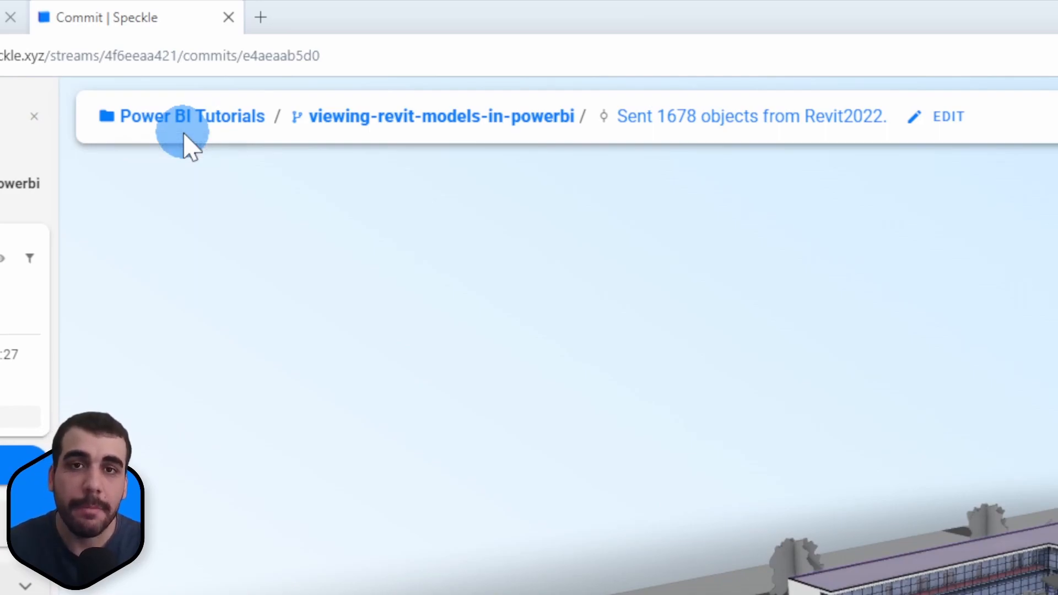
mouse_move(462, 132)
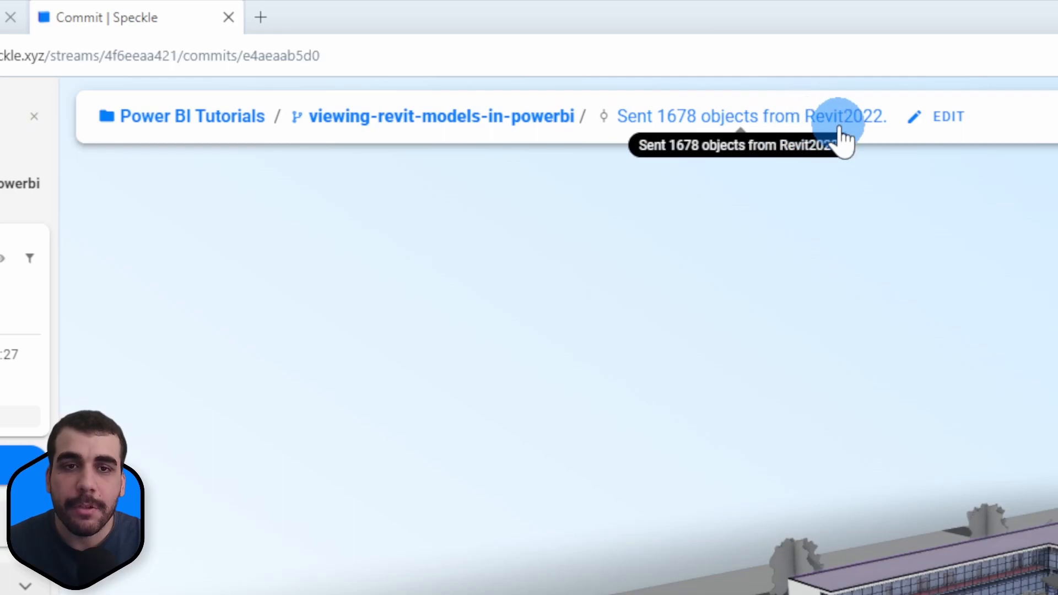
mouse_move(715, 125)
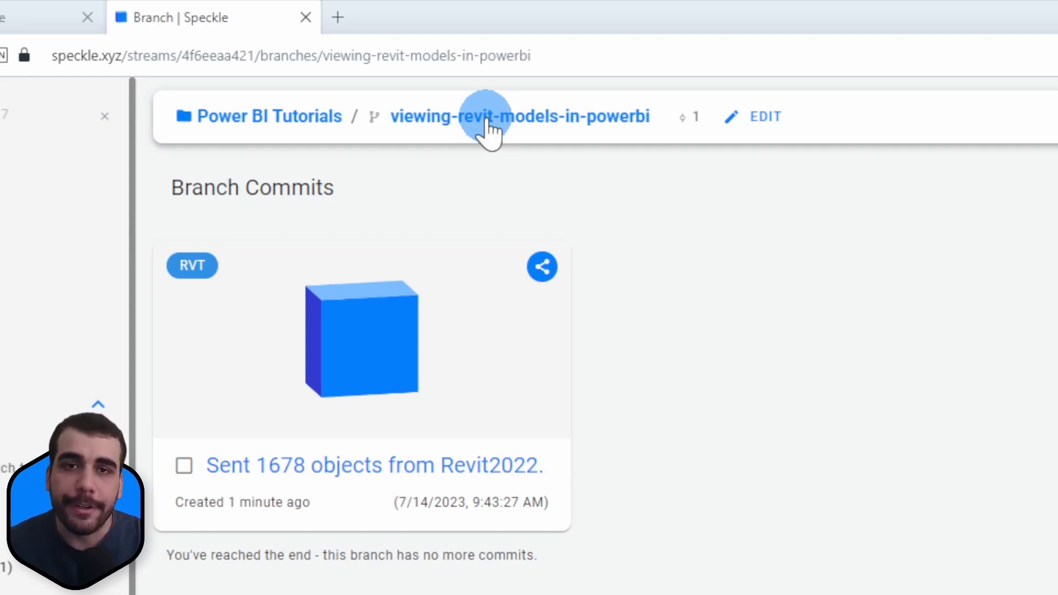
left_click(290, 55)
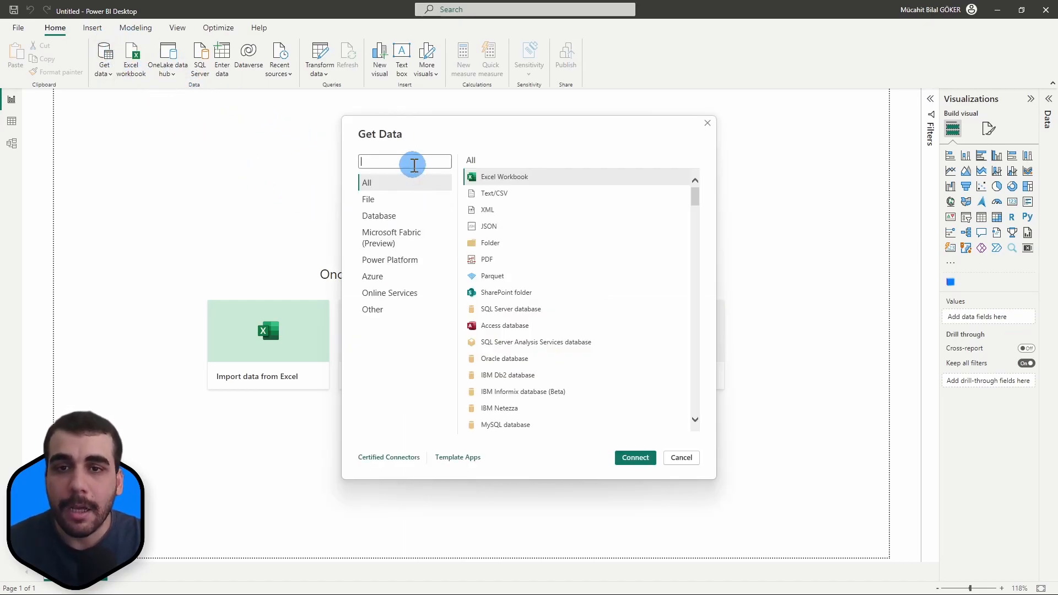
Connect via Speckle Get stream by URL to speckle.xyz/streams/4f6eeaa421/branches/viewing-revit-models-in-powerbi
type("speckle")
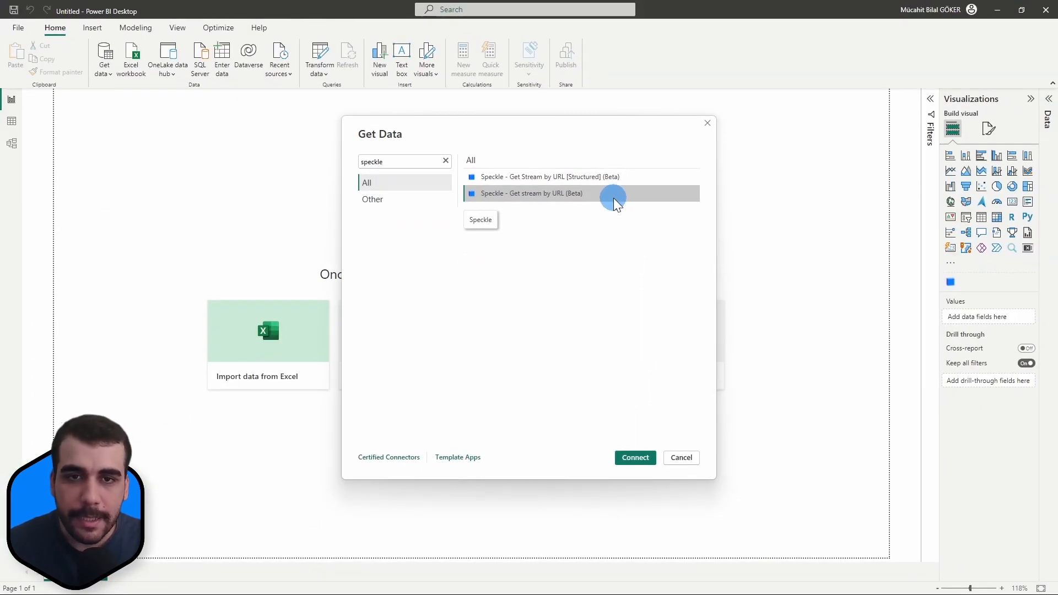
left_click(680, 457)
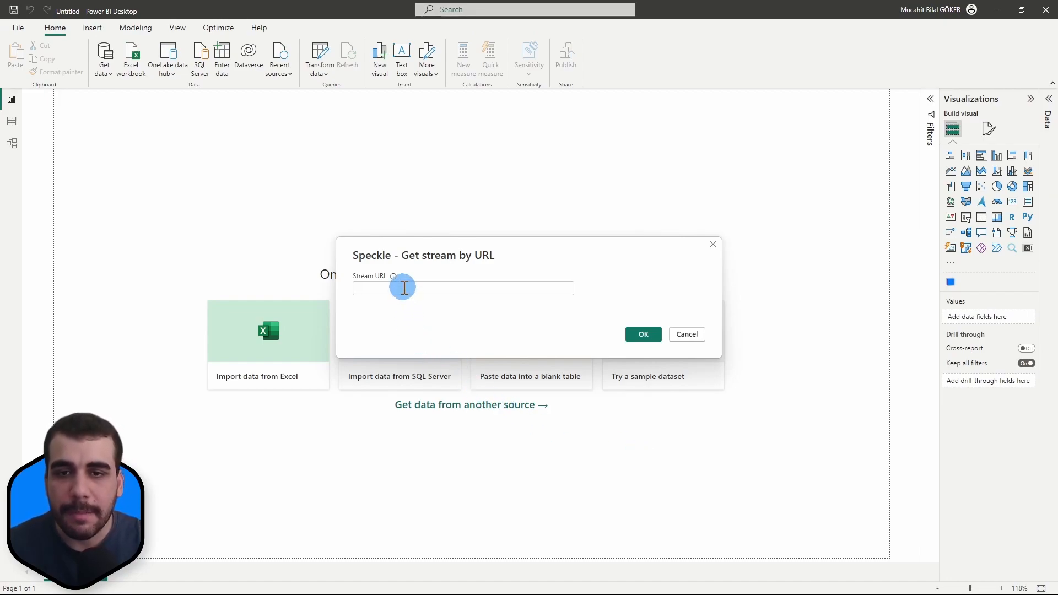
type("speckle.xyz/streams/4f6eeaa421/branches/viewing-revit-models-in-powerbi")
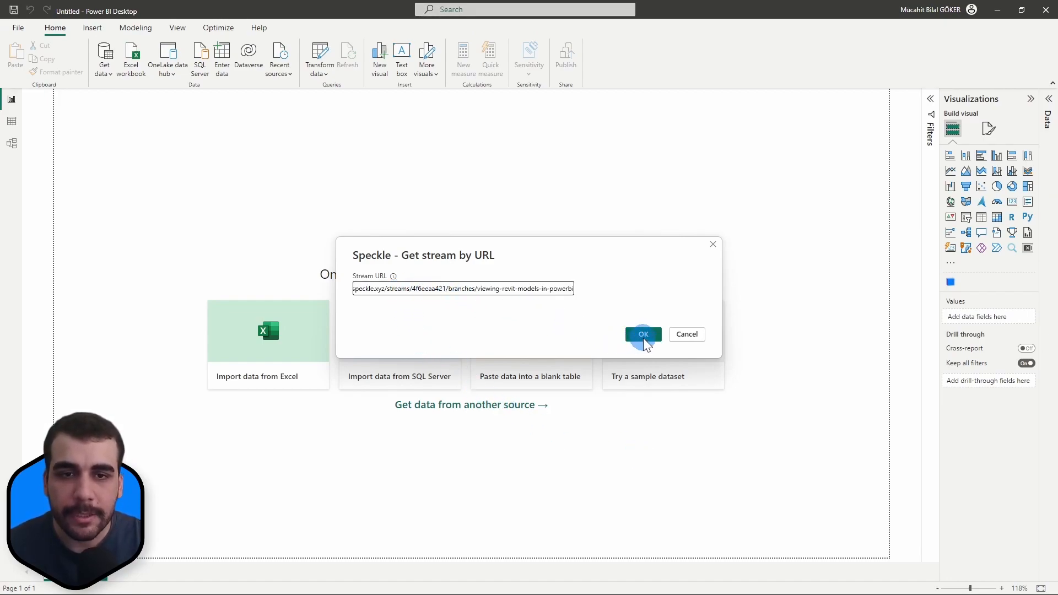
left_click(642, 334)
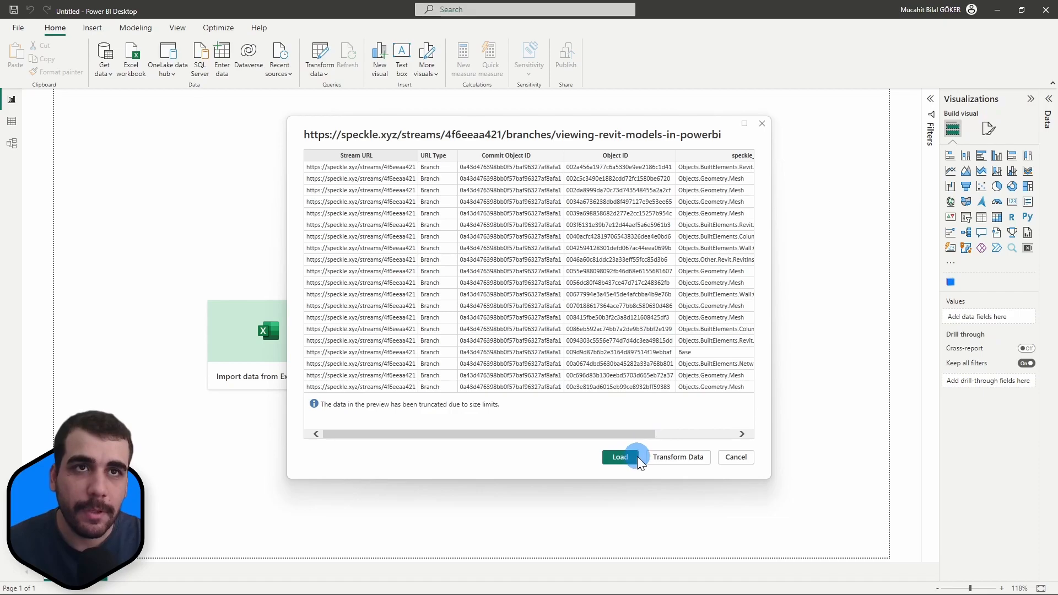
Load the previewed Speckle branch data into the report as Query1
left_click(618, 457)
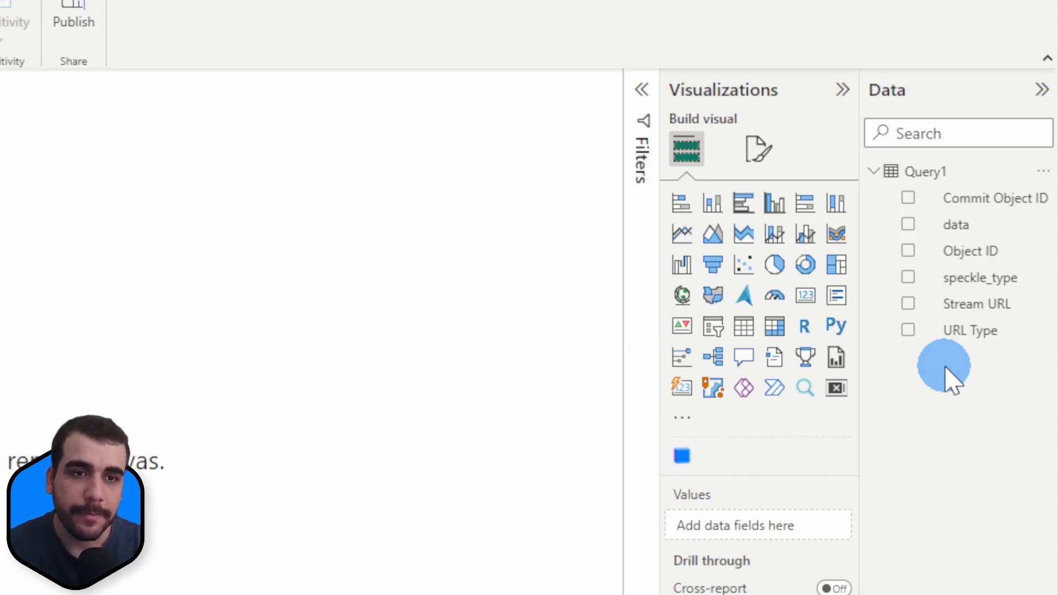
mouse_move(971, 197)
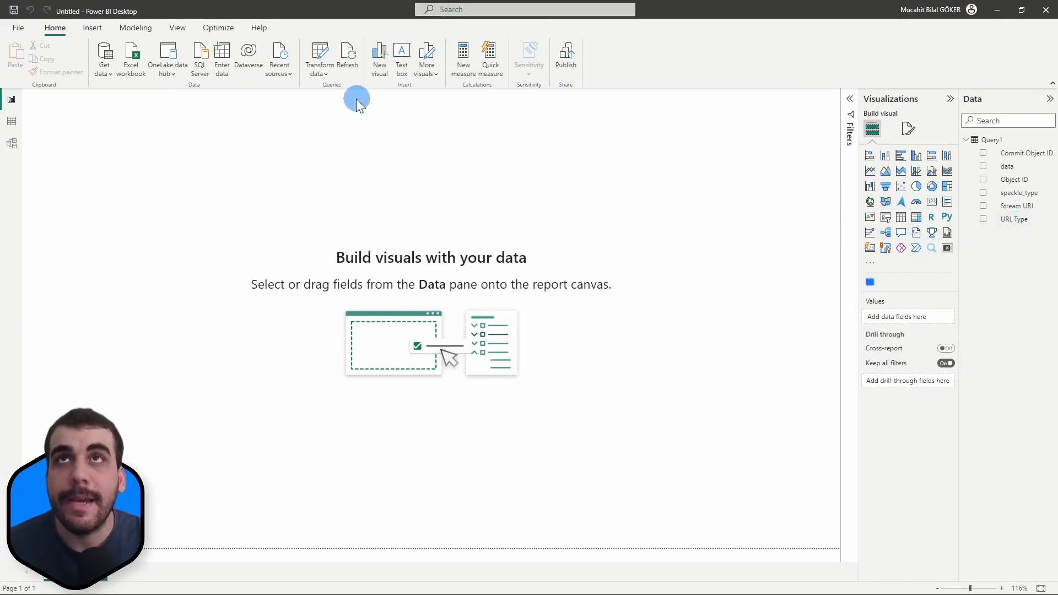
mouse_move(333, 350)
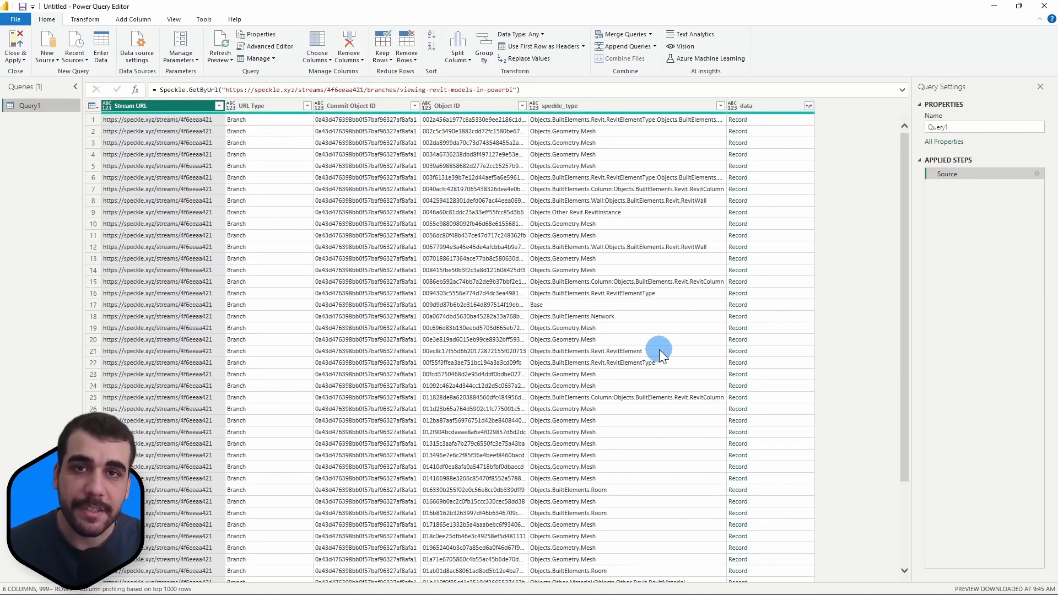
mouse_move(767, 133)
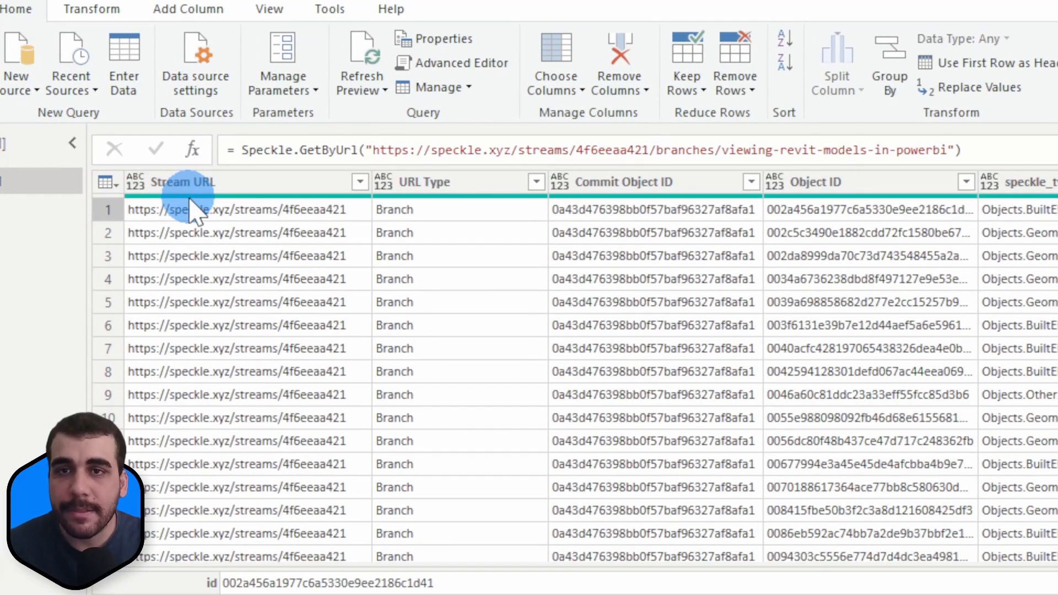
mouse_move(191, 206)
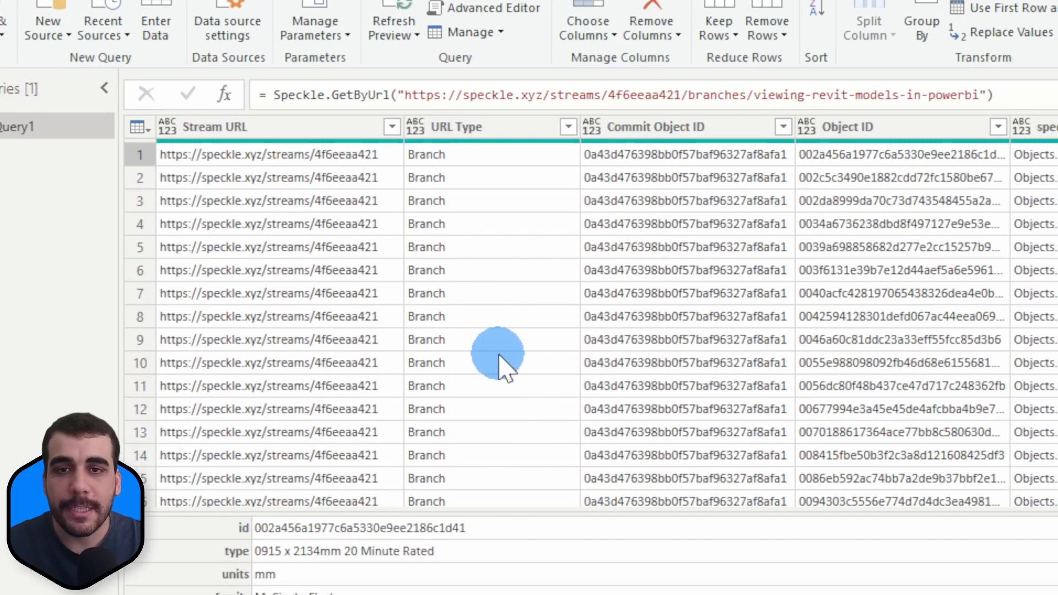
mouse_move(503, 200)
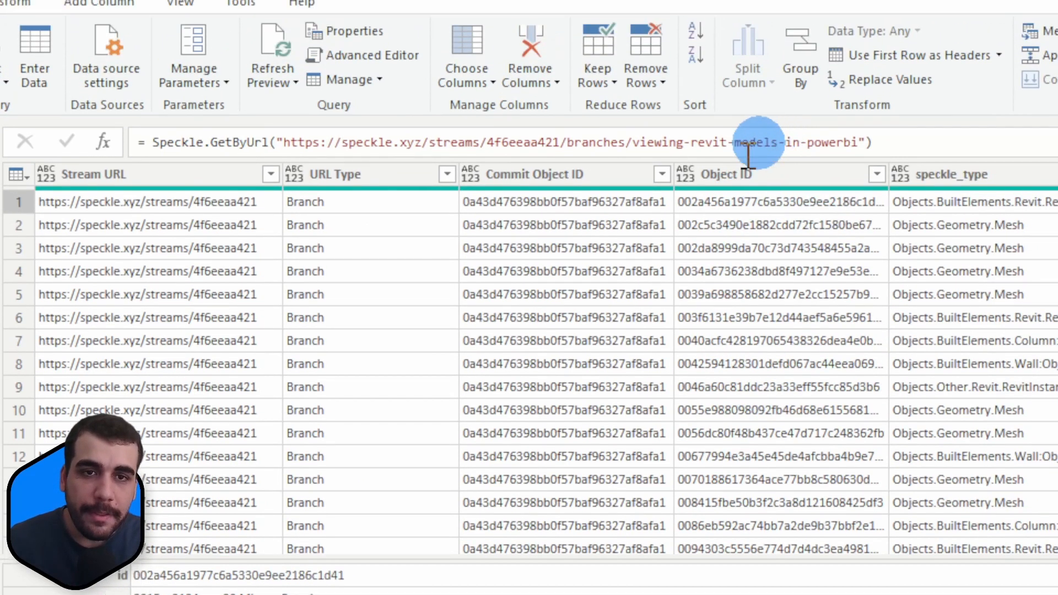
Scroll through Query1's rows to review speckle_type values and record data
scroll("down", 3)
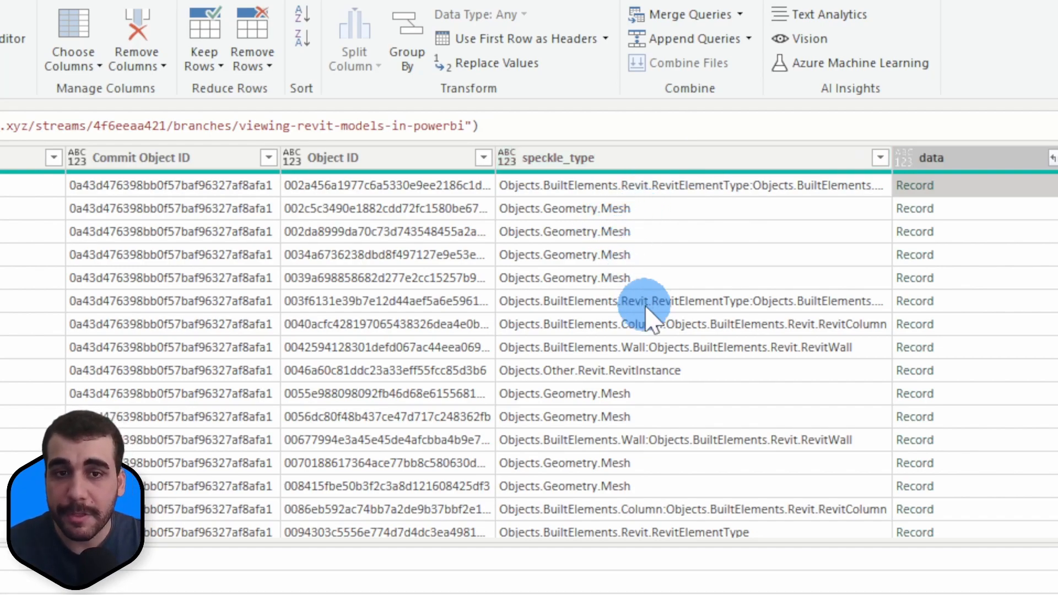
mouse_move(853, 395)
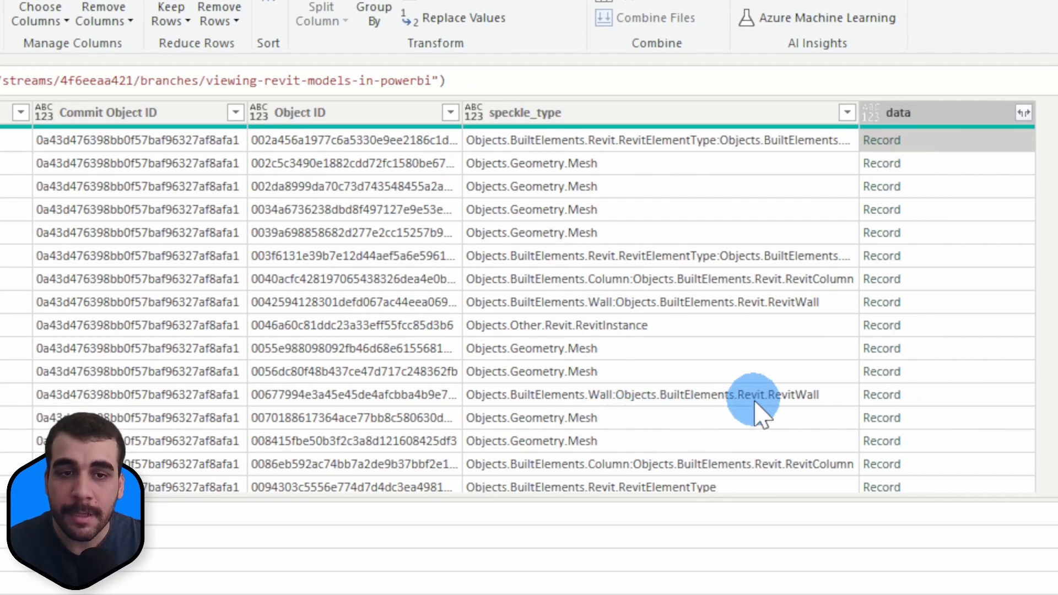
scroll("down", 3)
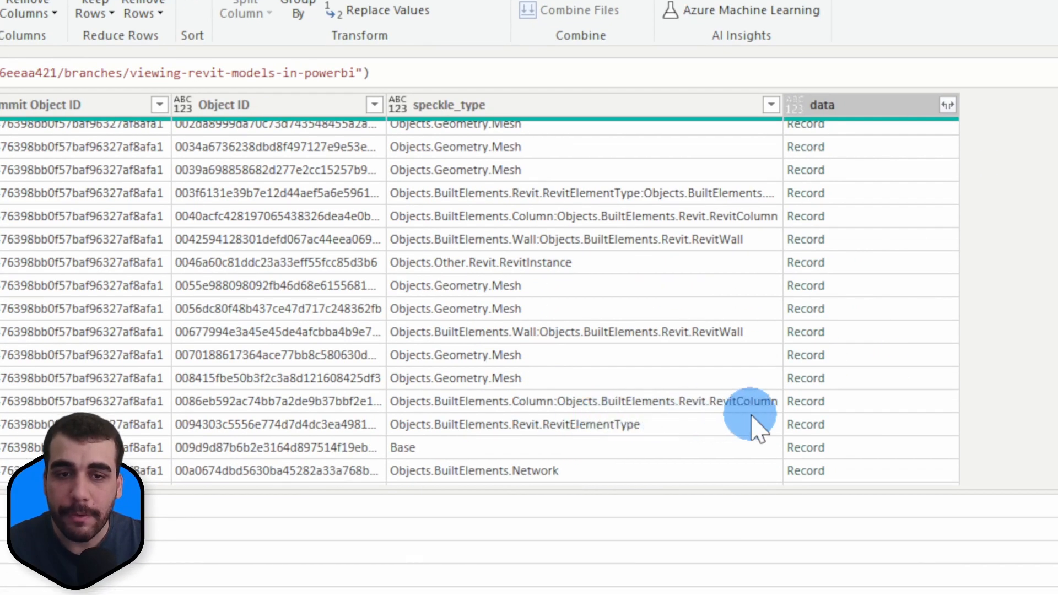
scroll("down", 3)
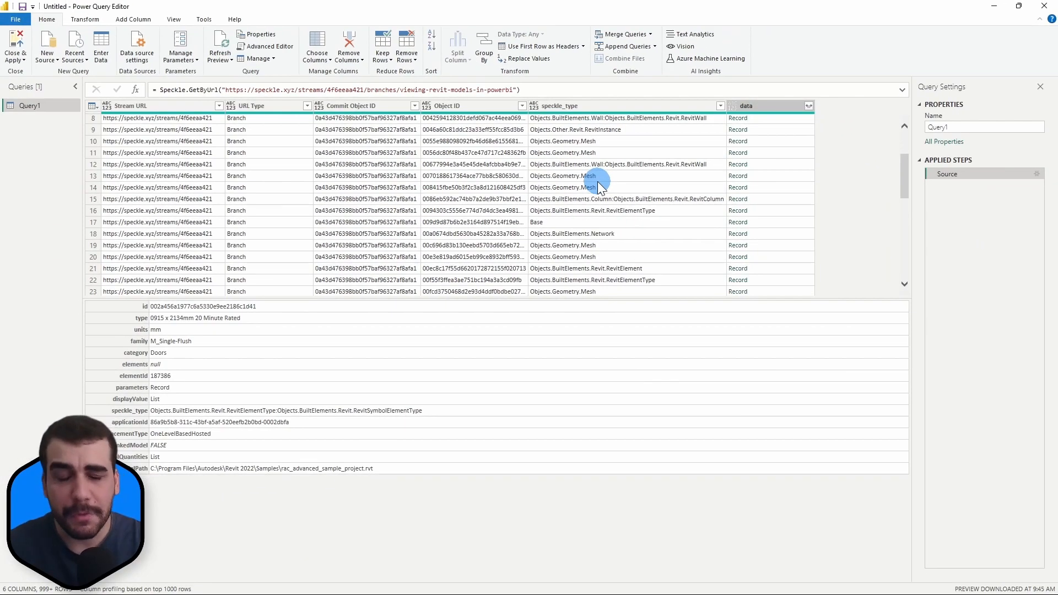
mouse_move(712, 129)
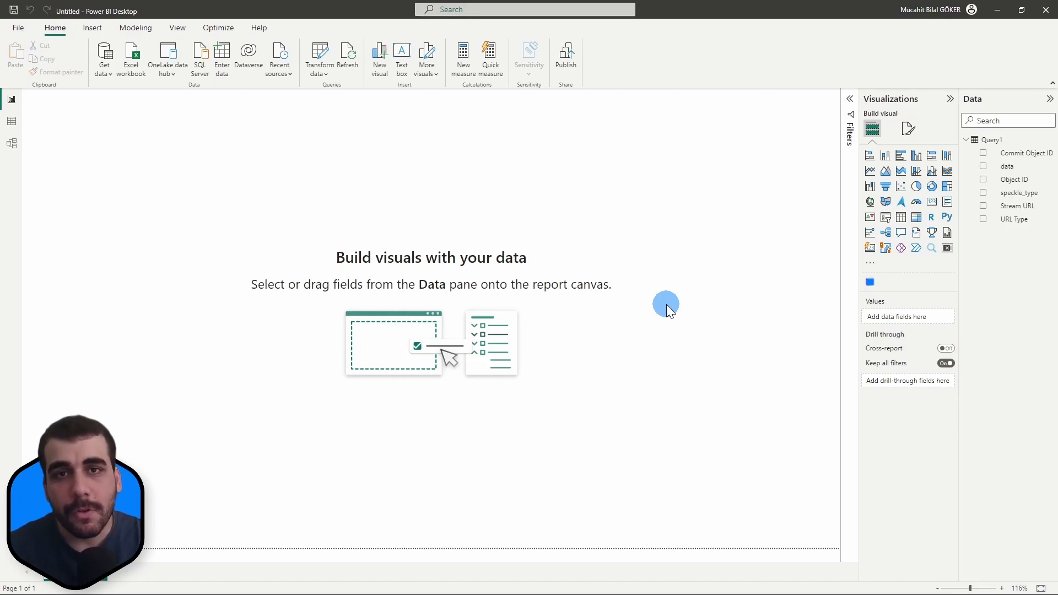
mouse_move(848, 294)
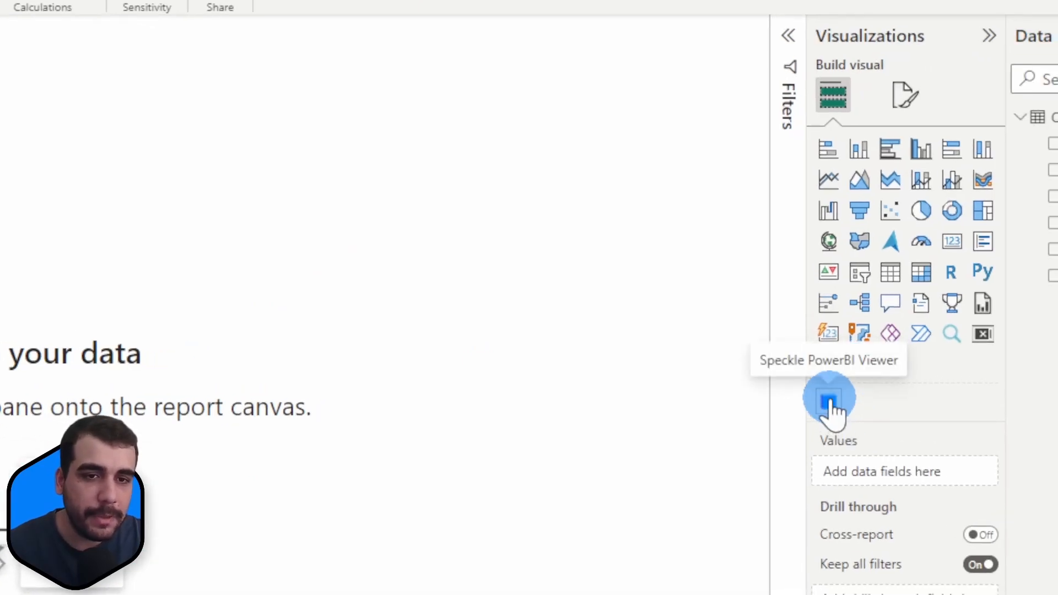
Add the Speckle PowerBI 3D Visual from the Visualizations pane onto the canvas
left_click(829, 396)
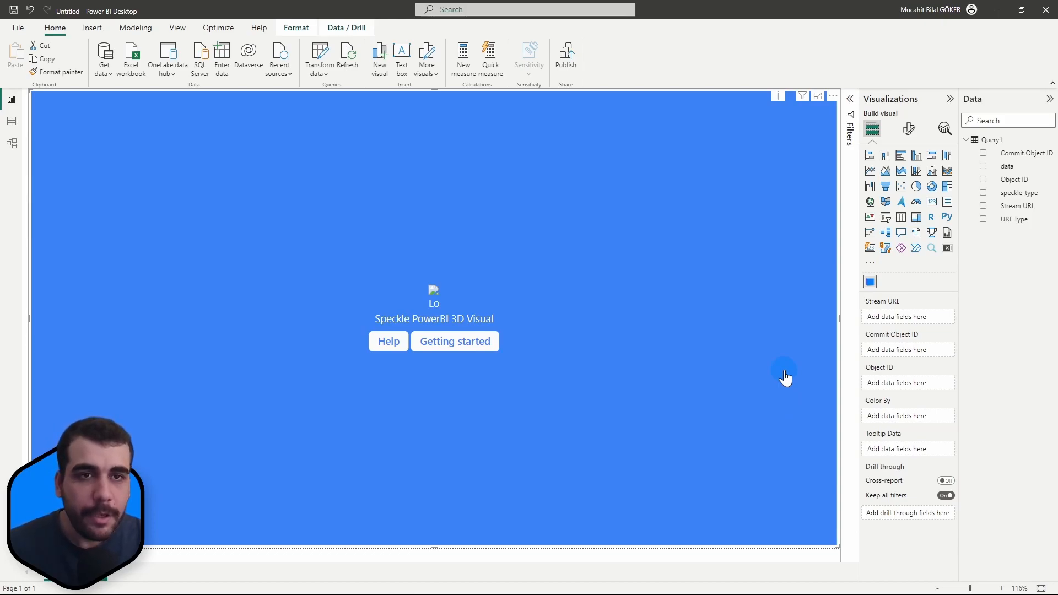
mouse_move(422, 261)
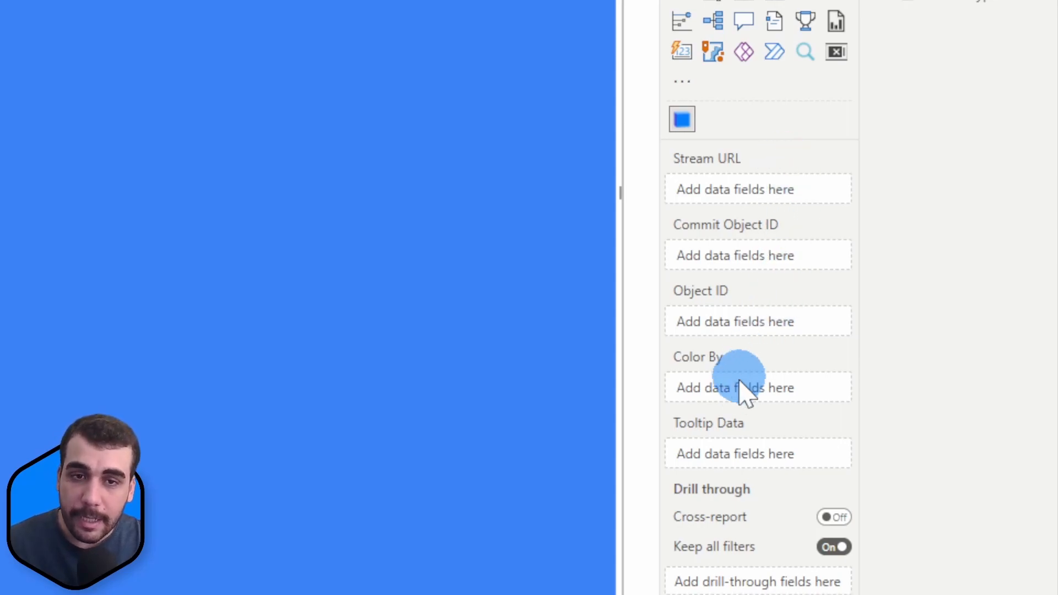
mouse_move(742, 392)
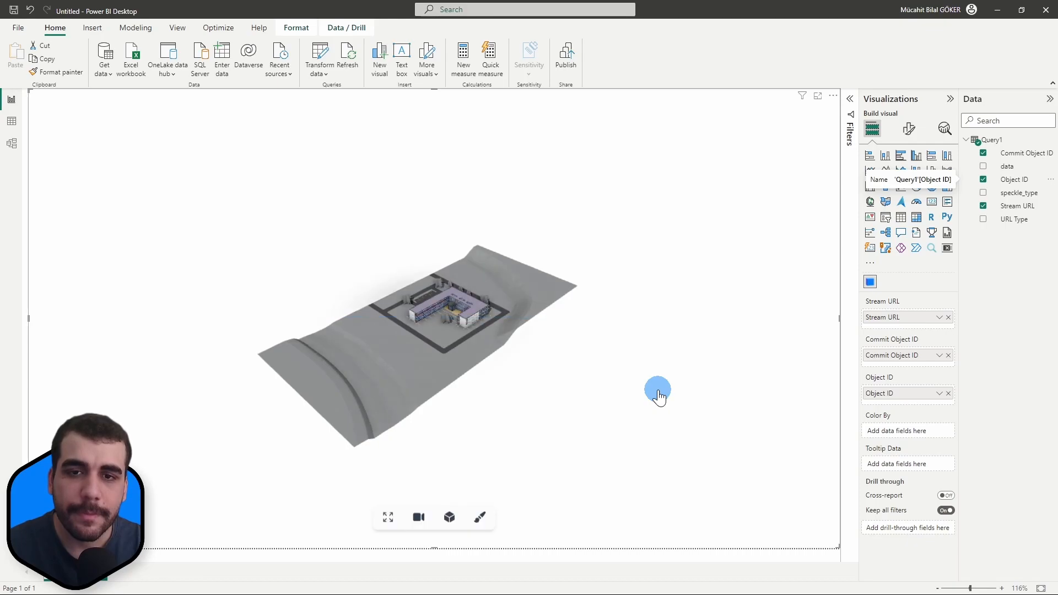
Orbit and zoom the Speckle viewer from the building courtyard out to the road and terrain
left_click_drag(657, 395, 690, 366)
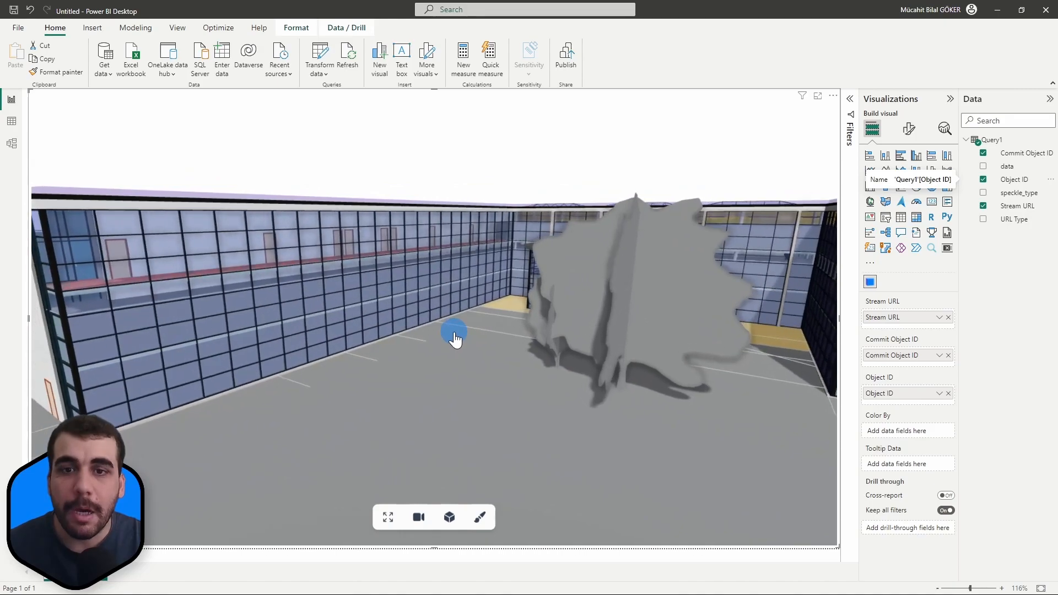
left_click_drag(454, 337, 502, 354)
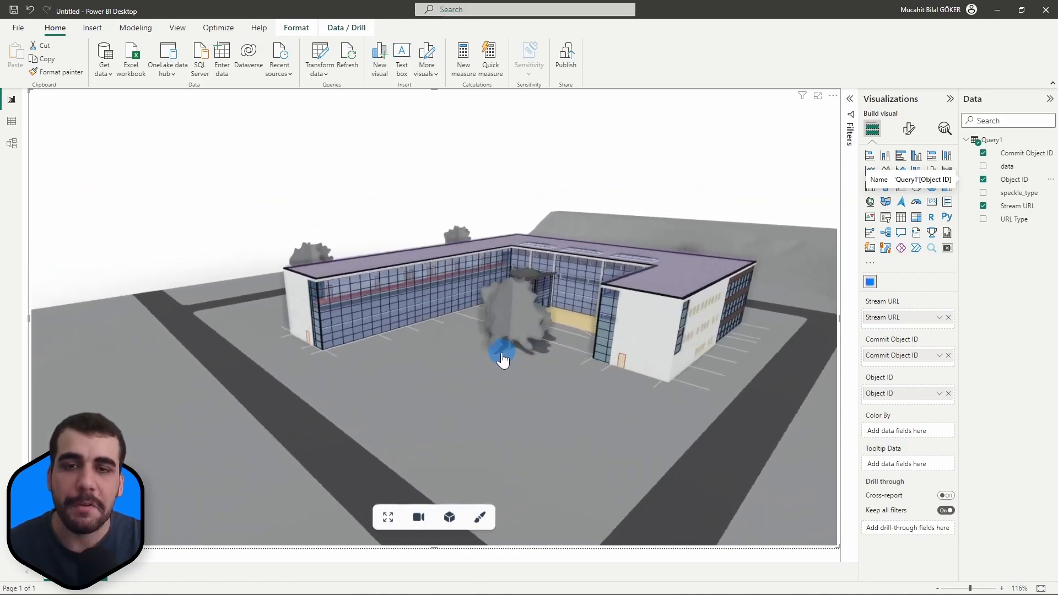
left_click_drag(502, 357, 475, 395)
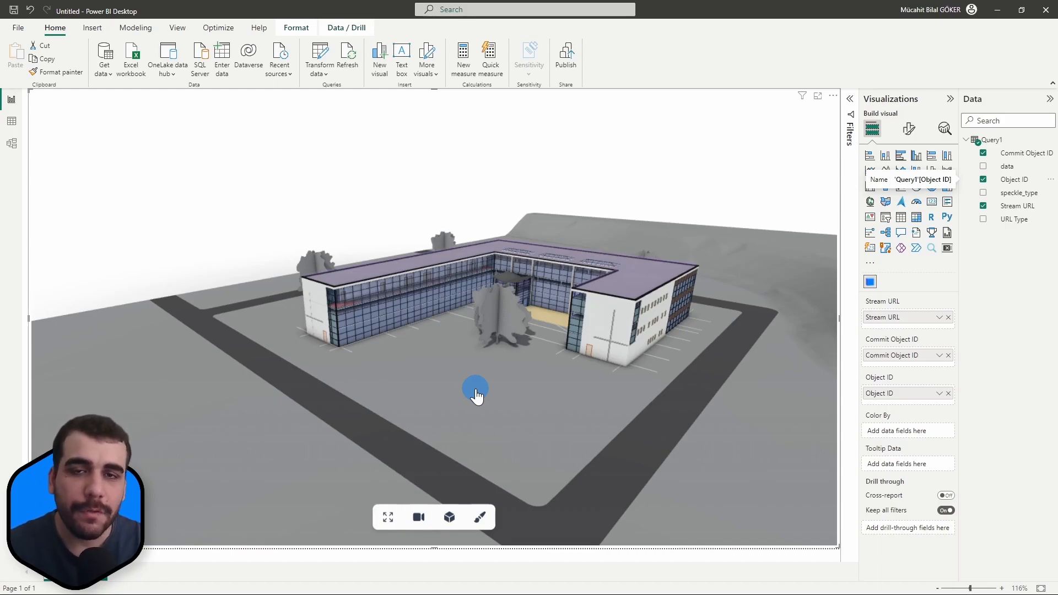
left_click_drag(475, 395, 547, 388)
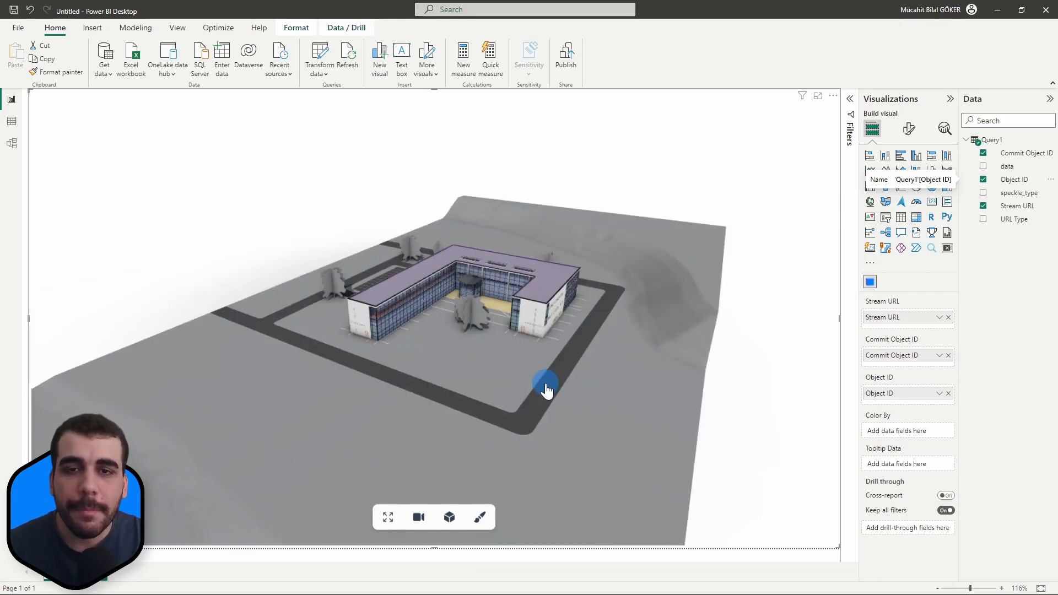
mouse_move(596, 412)
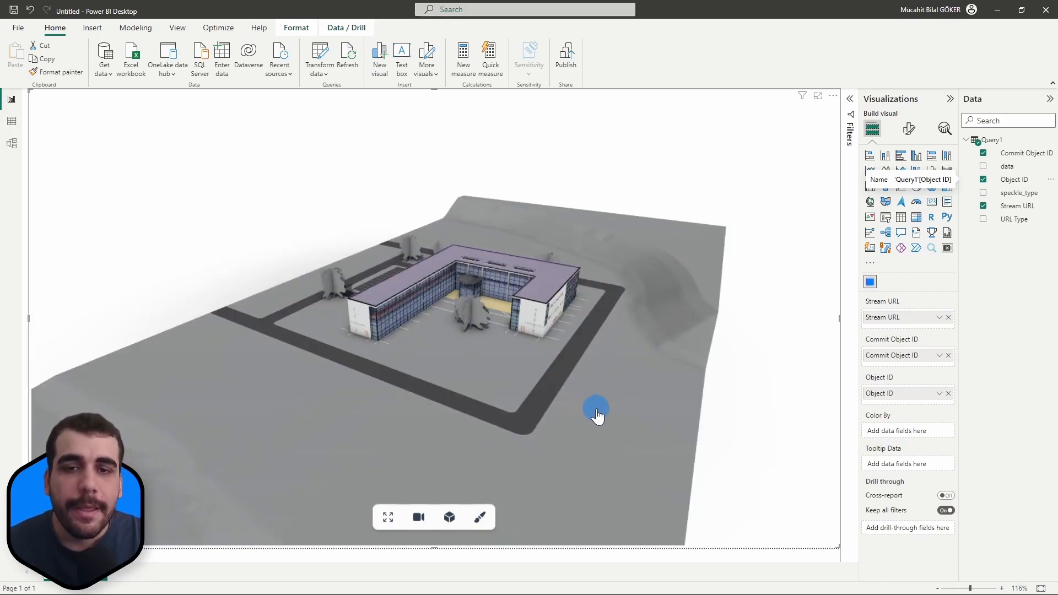
left_click_drag(596, 411, 619, 424)
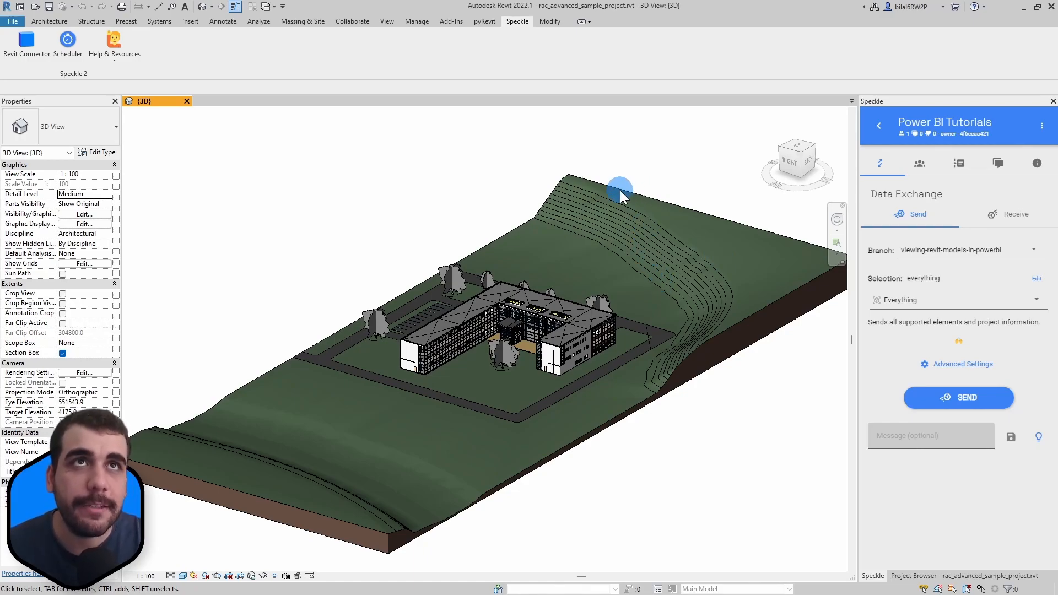
Give the topography the Site - Grass material with shading colour RGB 180-203-135
left_click(619, 189)
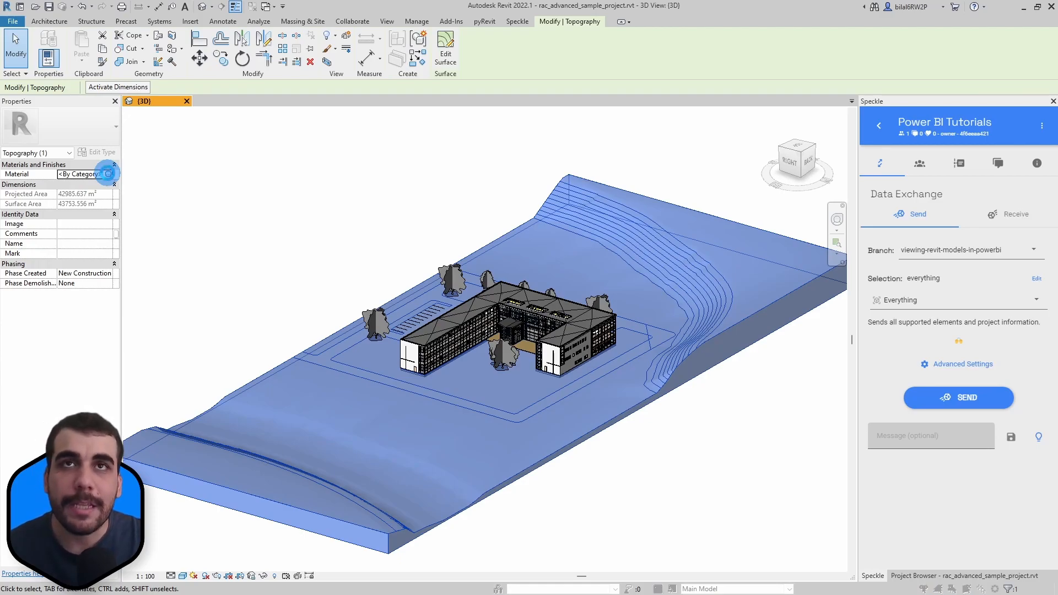
left_click(108, 174)
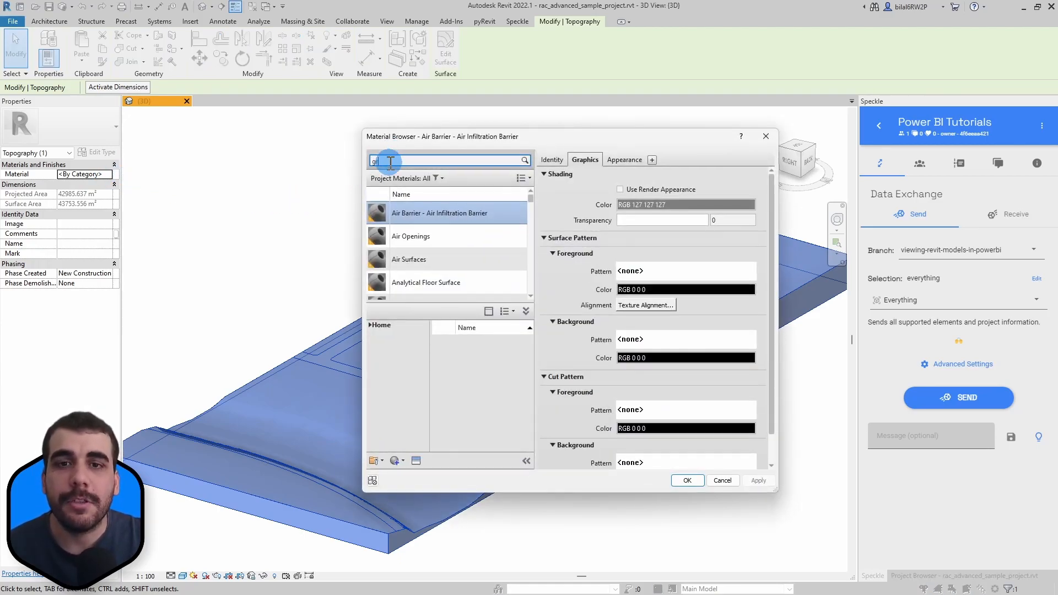
type("rass")
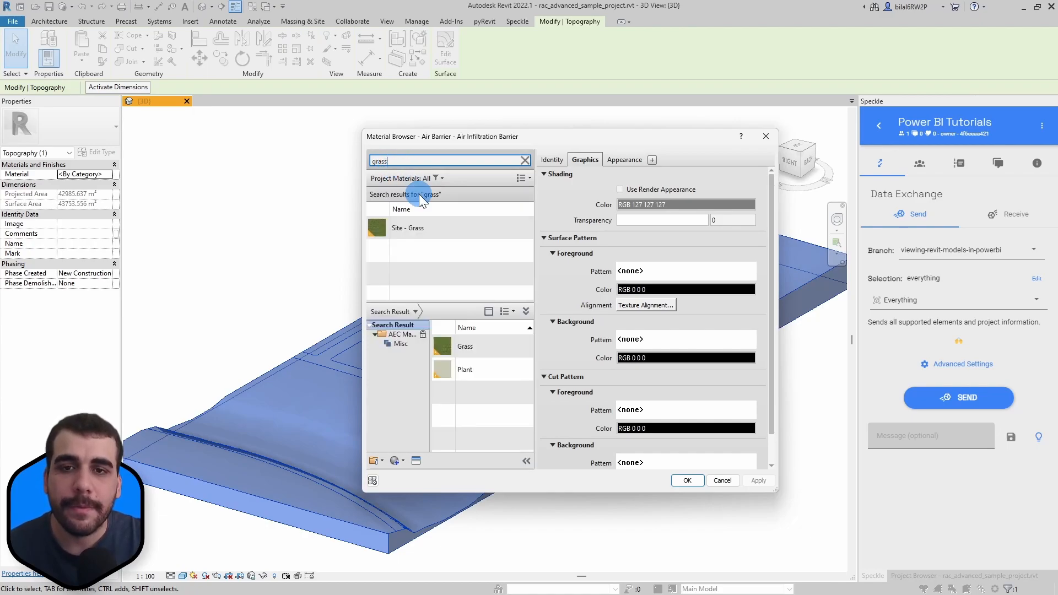
left_click(408, 227)
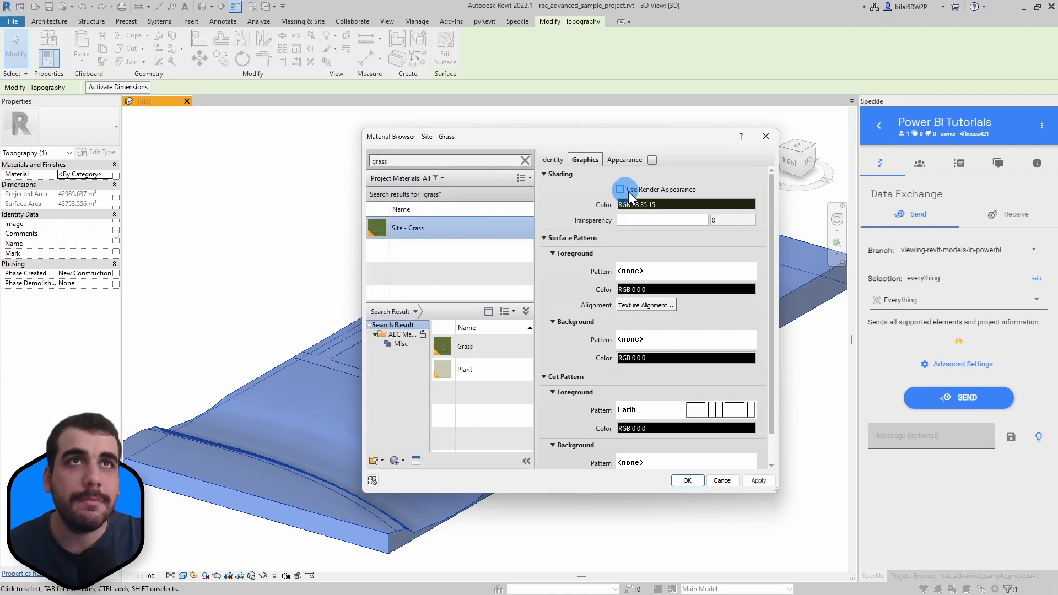
left_click(685, 204)
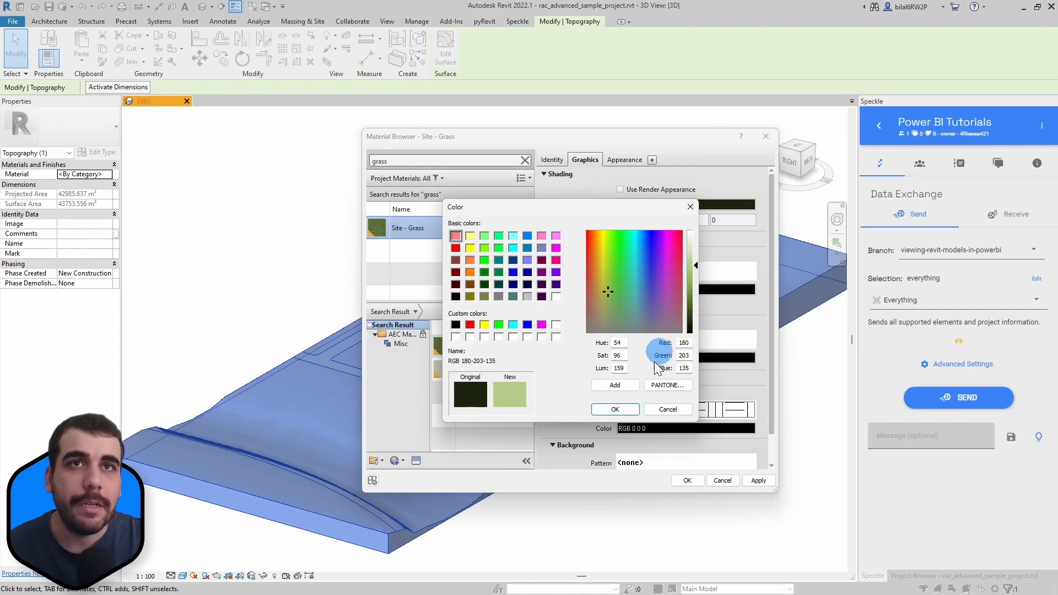
left_click(614, 408)
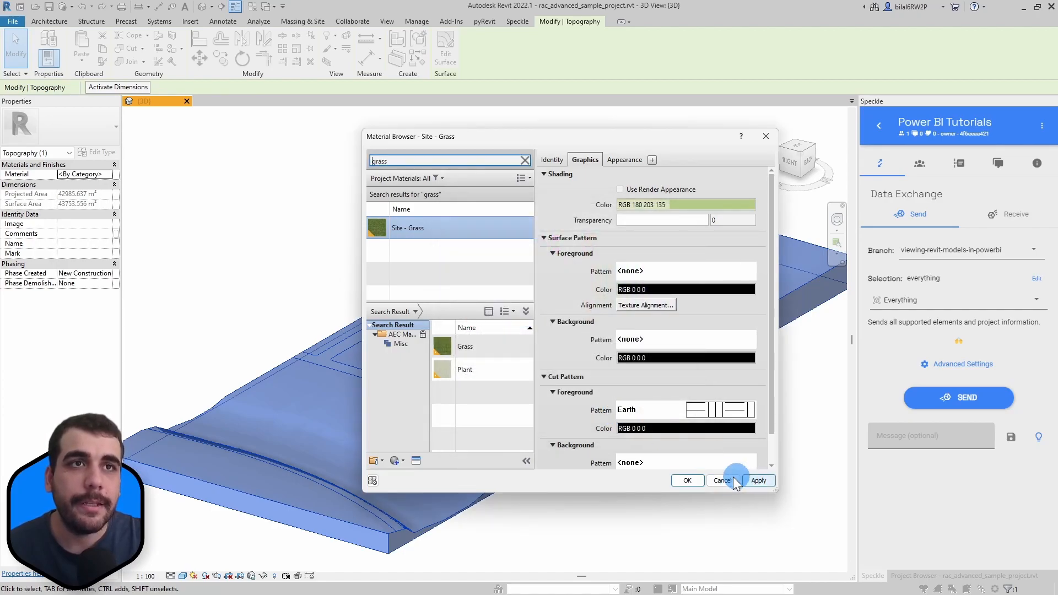
left_click(720, 480)
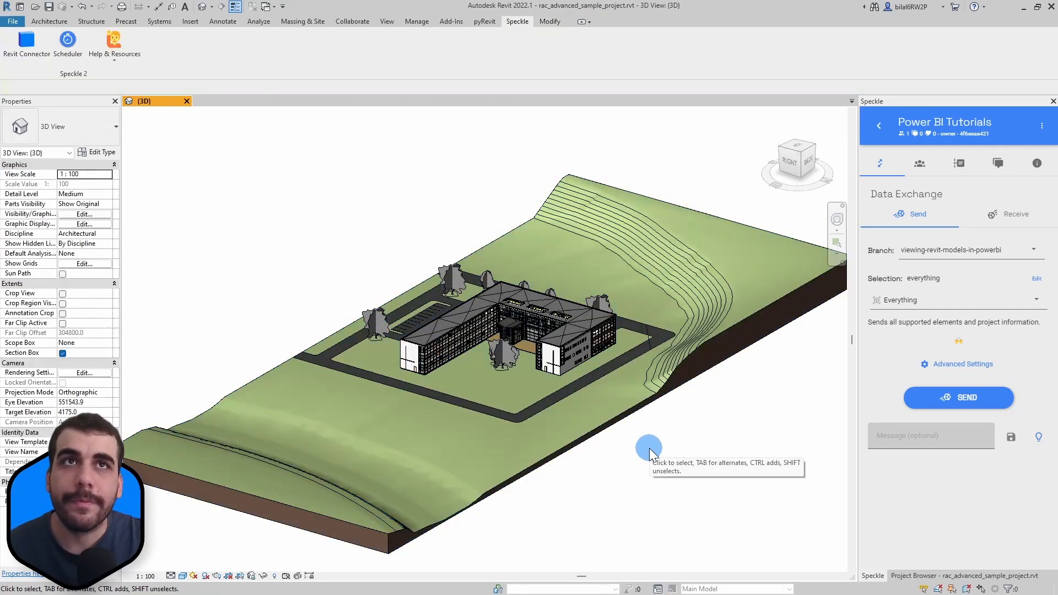
mouse_move(624, 274)
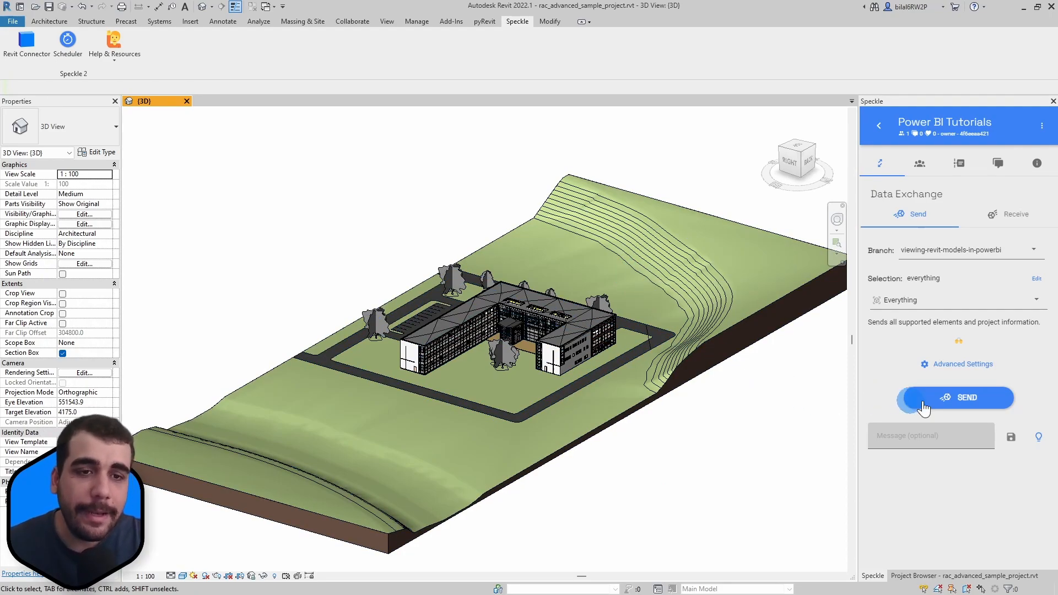
Send the recoloured Revit model from the Speckle panel to viewing-revit-models-in-powerbi
left_click(965, 397)
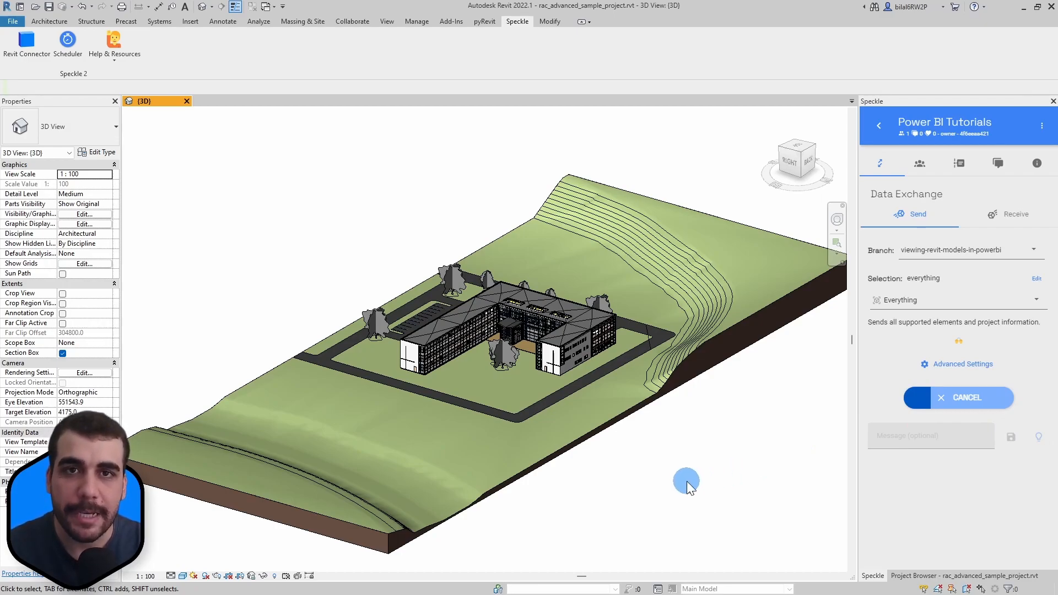
left_click(958, 396)
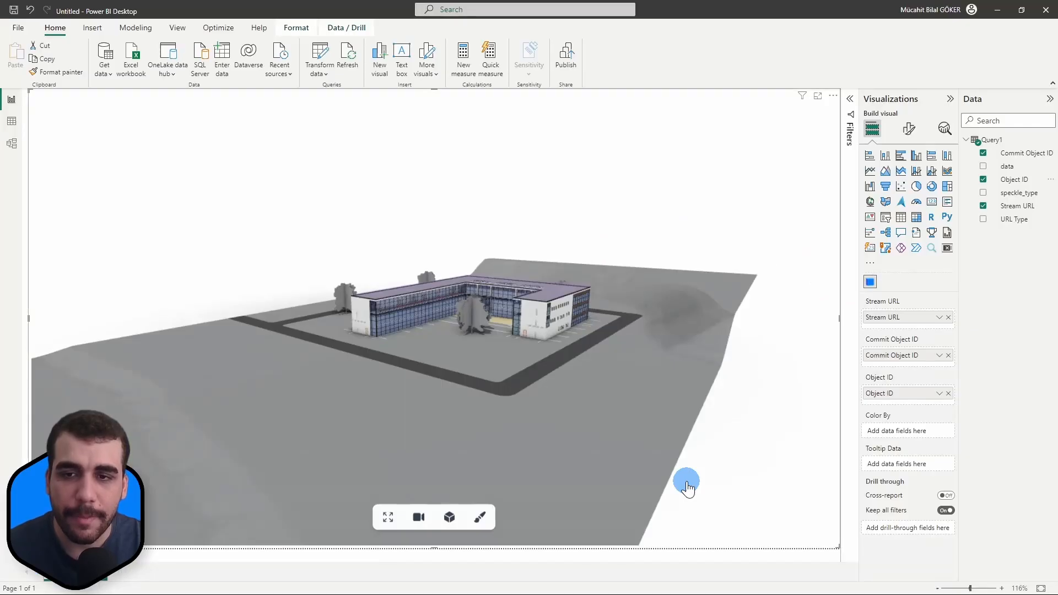
mouse_move(388, 138)
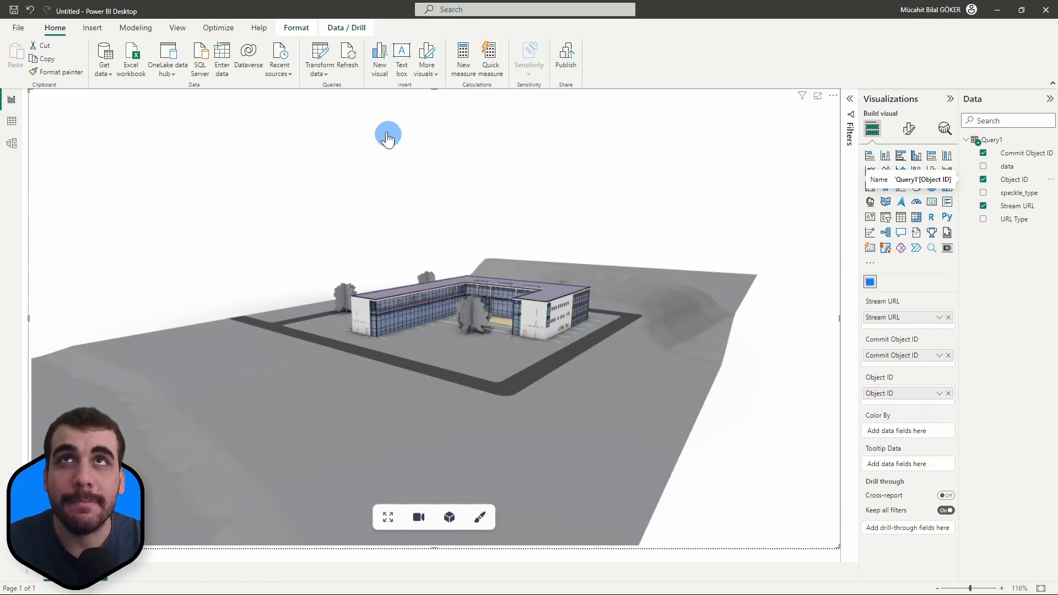
Refresh the Speckle visual, then zoom and orbit to check the light green terrain
left_click(347, 56)
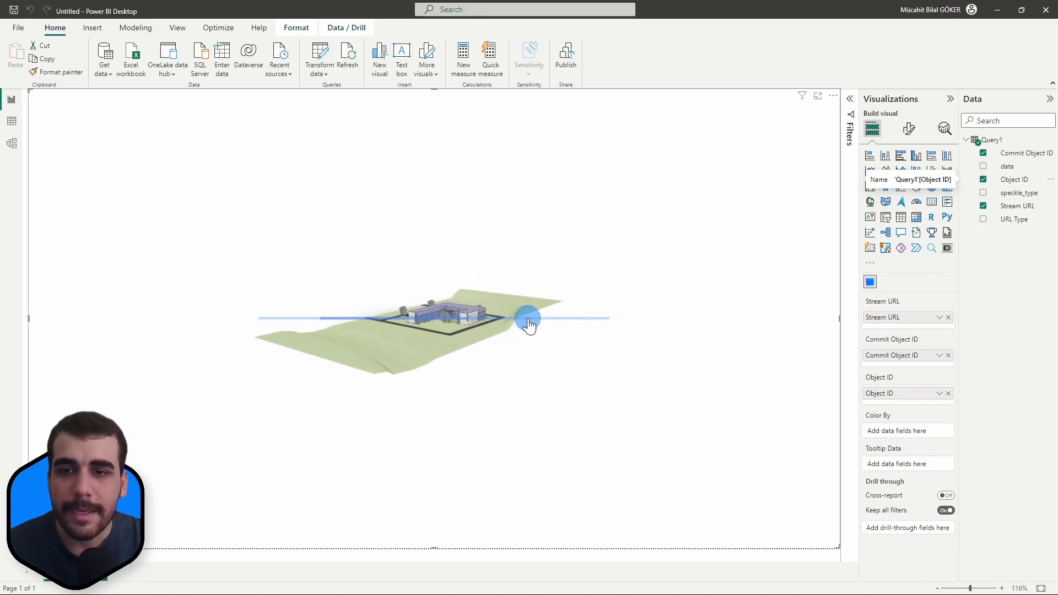
left_click_drag(529, 324, 525, 408)
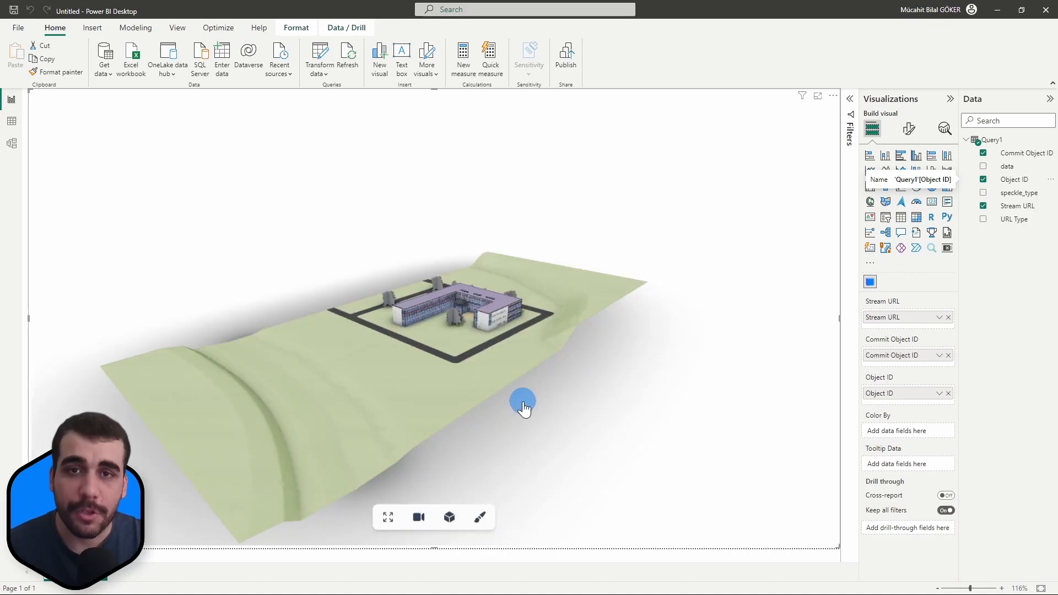
left_click_drag(525, 405, 533, 408)
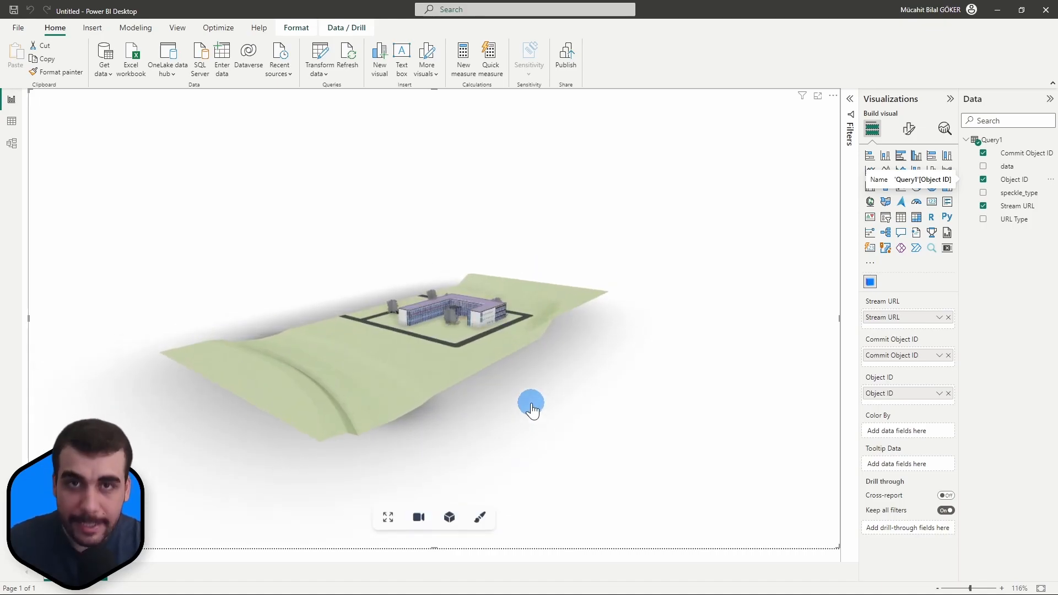